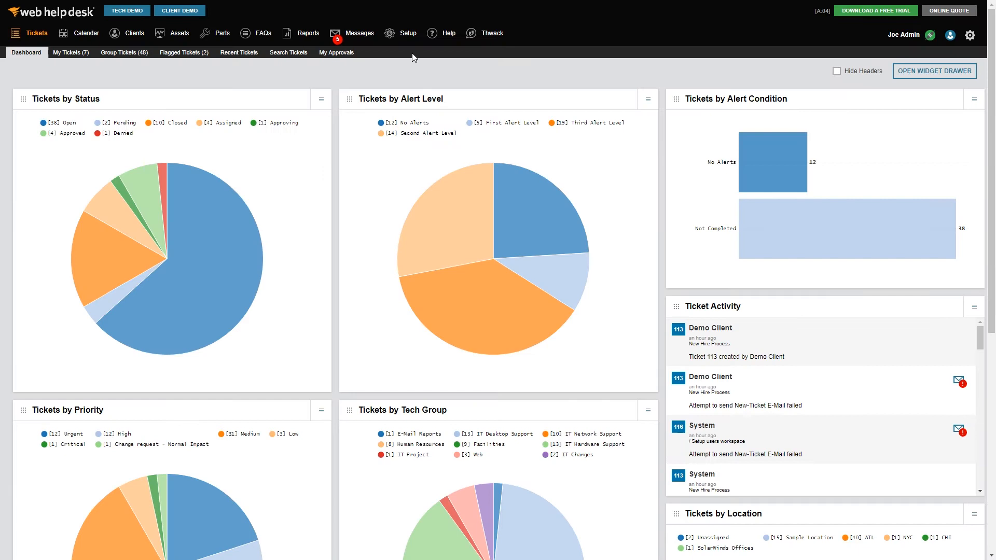
Go to Setup to reach the Location Approver Roles list under Processes
{"action": "left_click", "coordinate": [407, 33]}
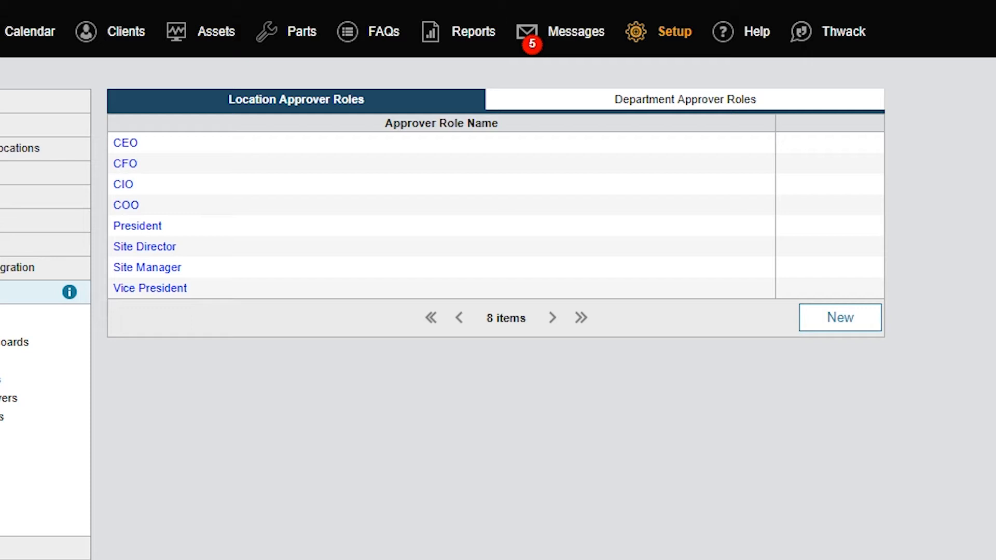
{"action": "mouse_move", "coordinate": [505, 191]}
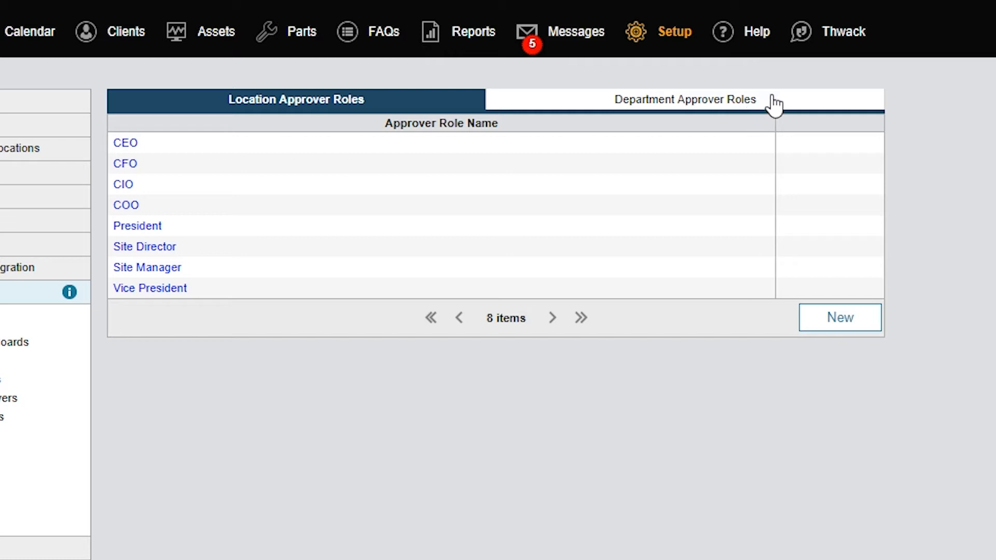
Create a new department approver role named 'Department Director' and save it
{"action": "left_click", "coordinate": [685, 99]}
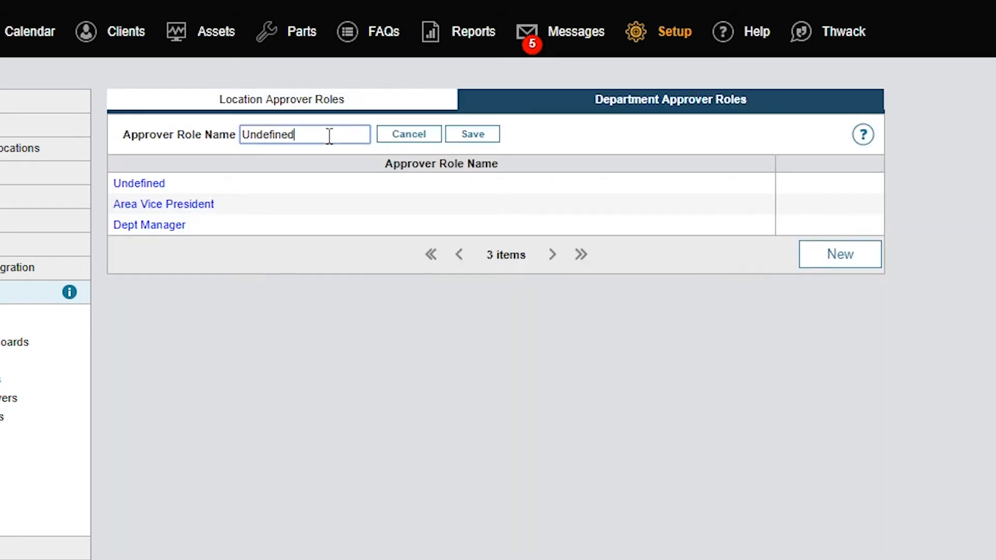
{"action": "type", "text": "Departmen"}
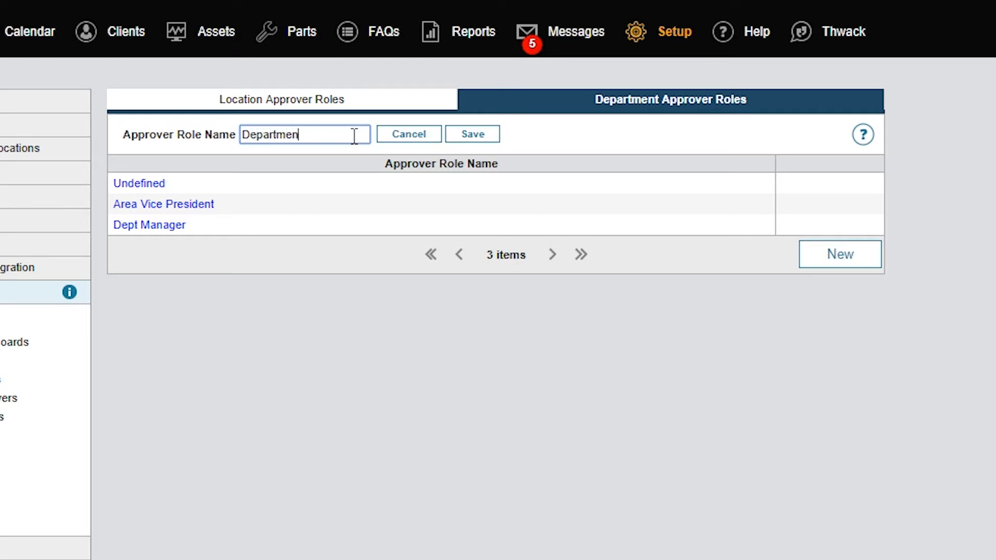
{"action": "left_click", "coordinate": [472, 134]}
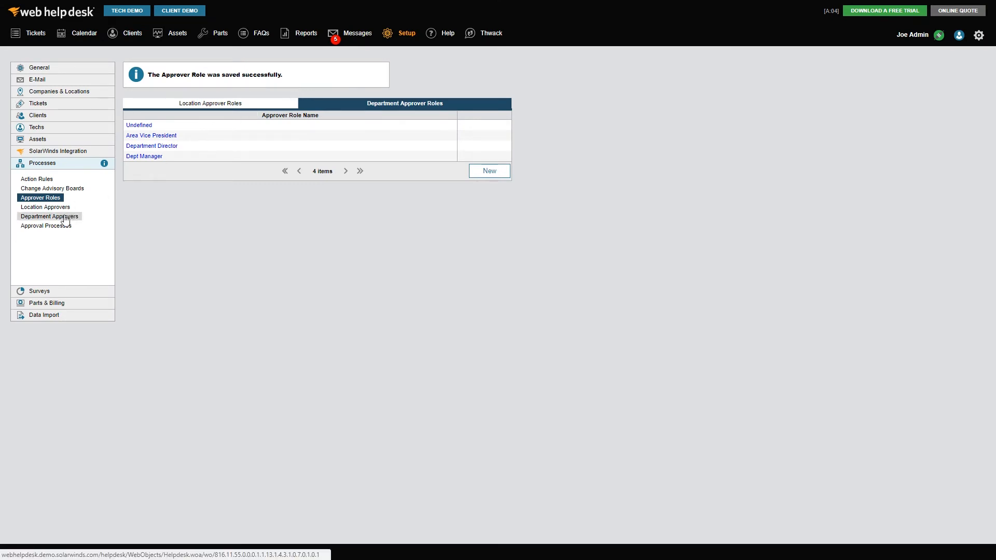
Add a Department Director approver role to the IT Enterprise department
{"action": "left_click", "coordinate": [48, 216]}
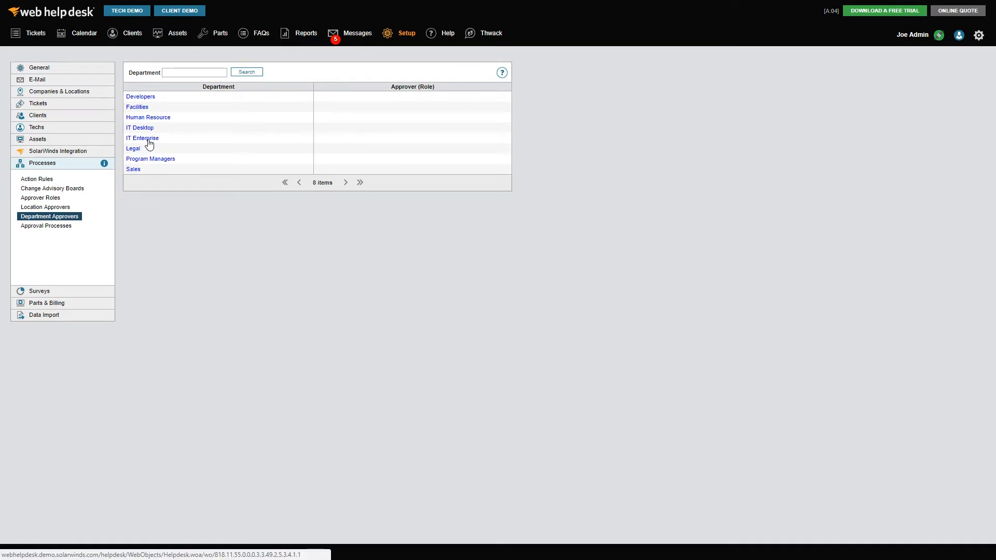
{"action": "mouse_move", "coordinate": [149, 142]}
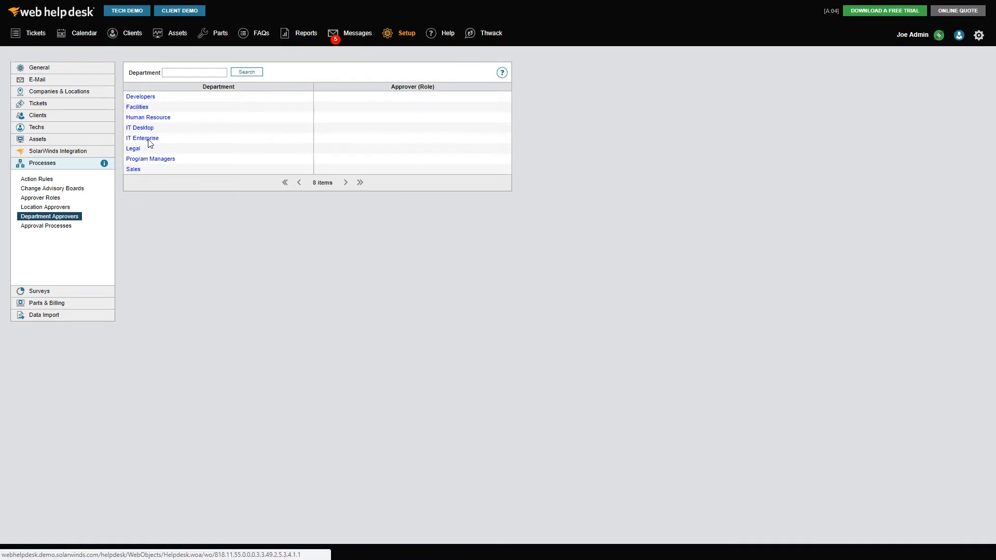
{"action": "left_click", "coordinate": [142, 138]}
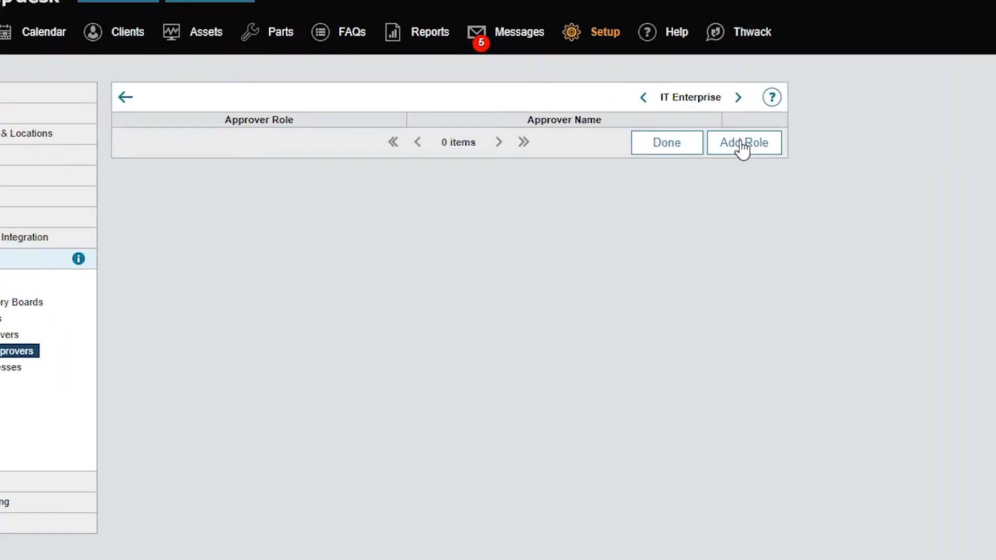
{"action": "left_click", "coordinate": [743, 142]}
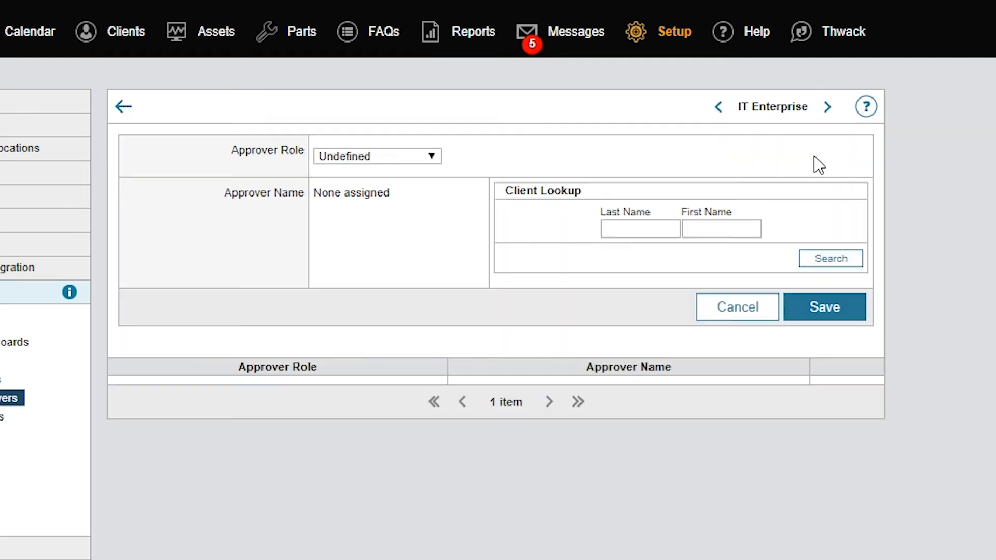
{"action": "left_click", "coordinate": [376, 155]}
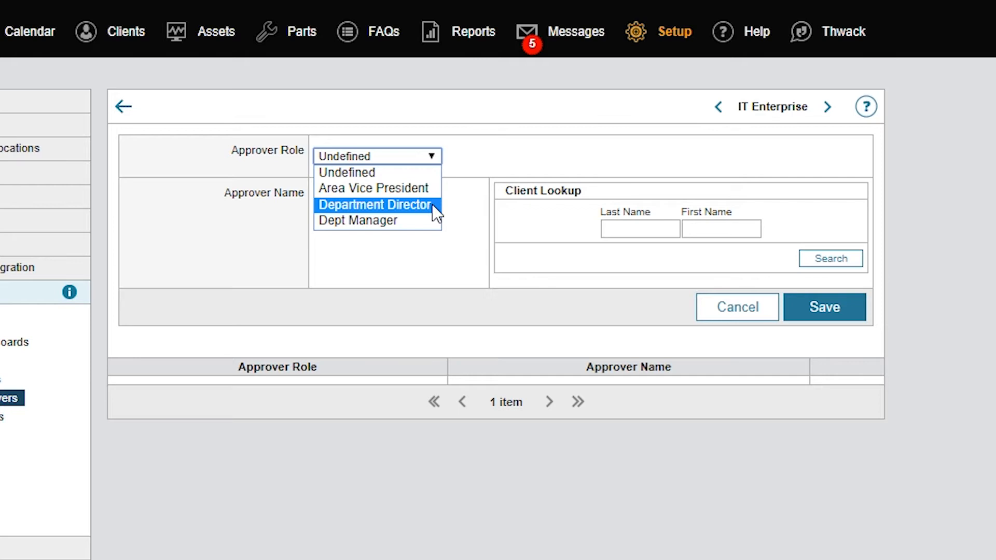
{"action": "left_click", "coordinate": [374, 204]}
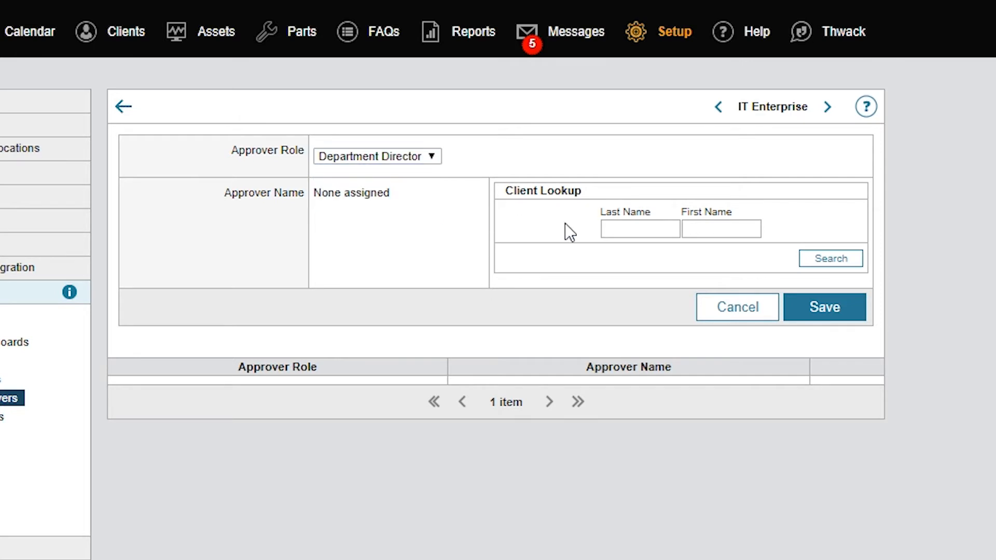
Search clients with first name 'demo' and assign Demo Client as the approver
{"action": "type", "text": "d"}
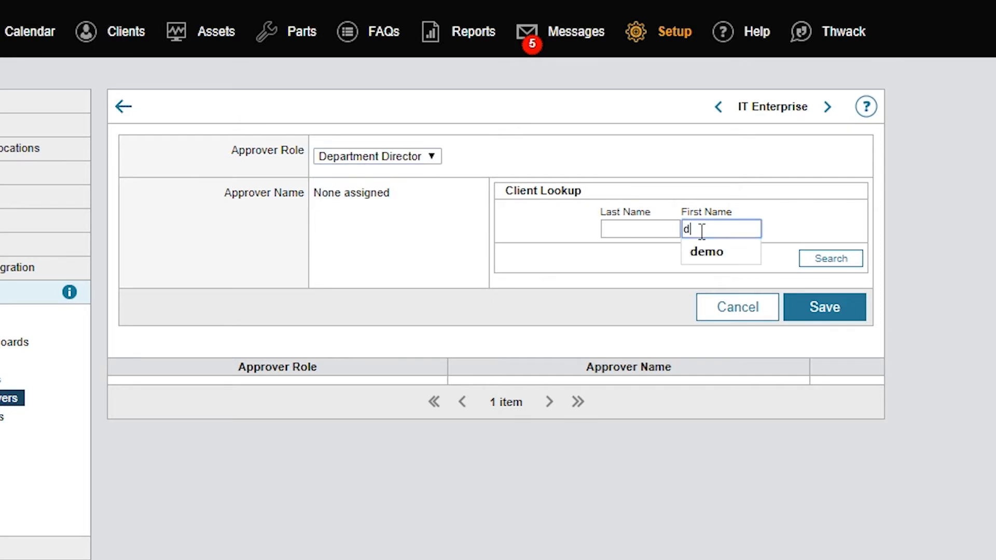
{"action": "left_click", "coordinate": [706, 251]}
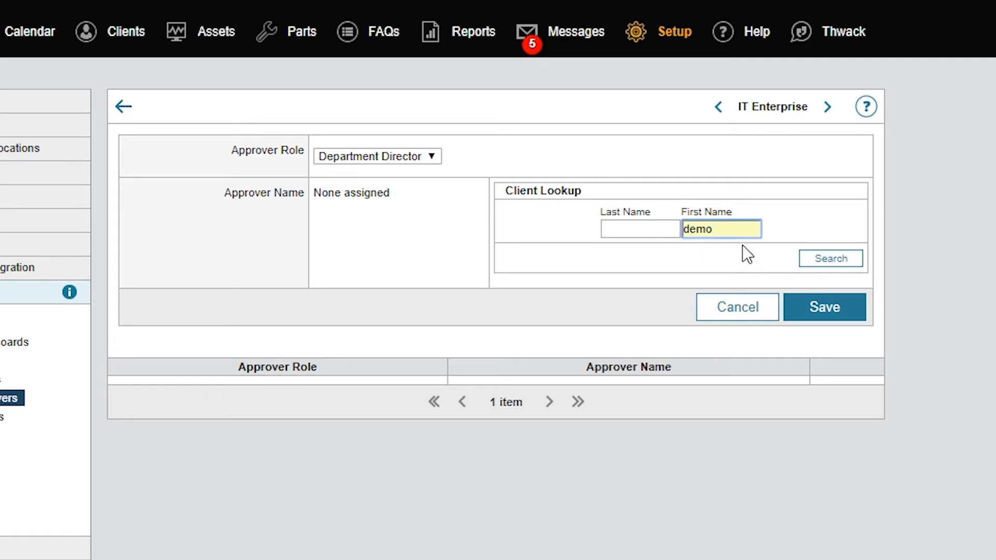
{"action": "left_click", "coordinate": [830, 258]}
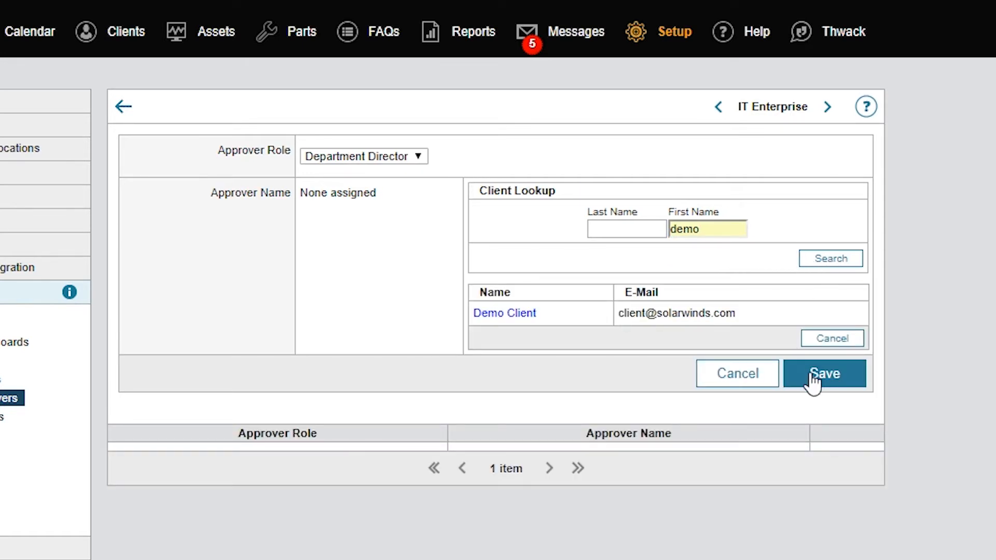
{"action": "left_click", "coordinate": [825, 373]}
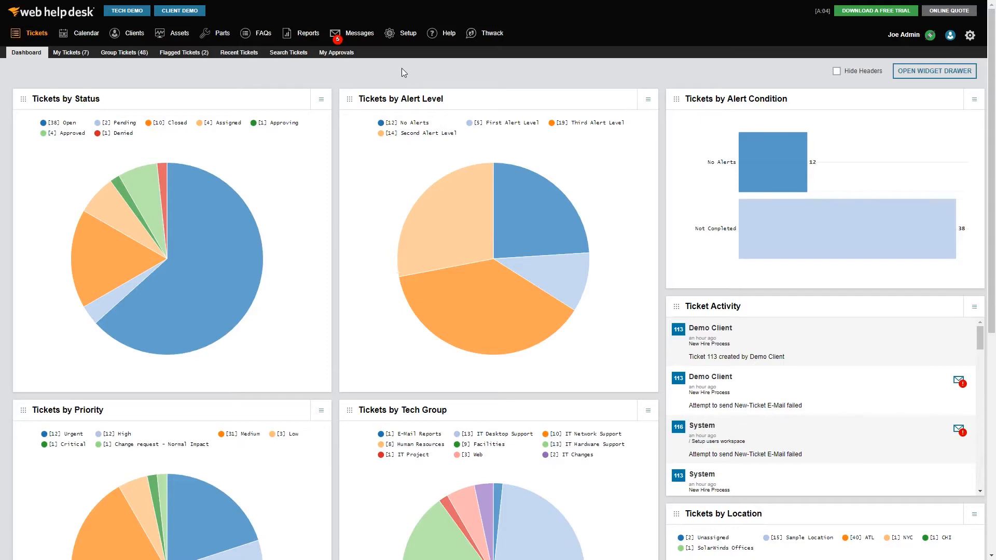
{"action": "mouse_move", "coordinate": [397, 35]}
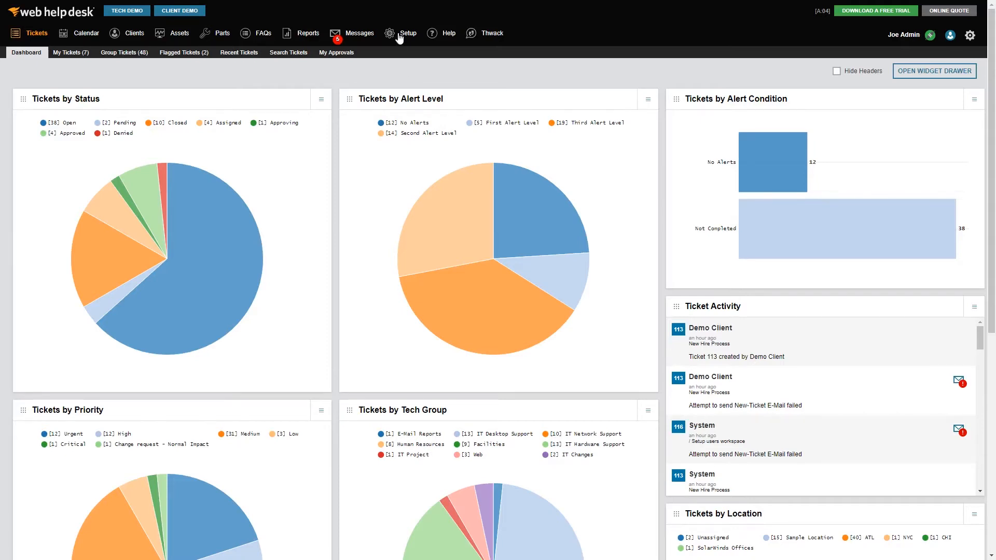
Create a new approval process named 'Department Director App' with no e-mail reminder interval
{"action": "left_click", "coordinate": [406, 33]}
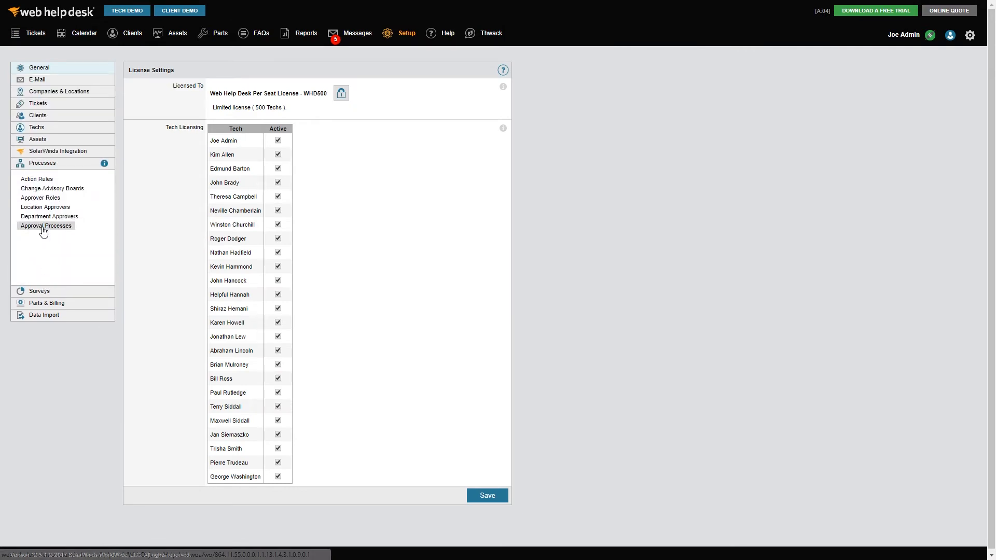
{"action": "left_click", "coordinate": [44, 225]}
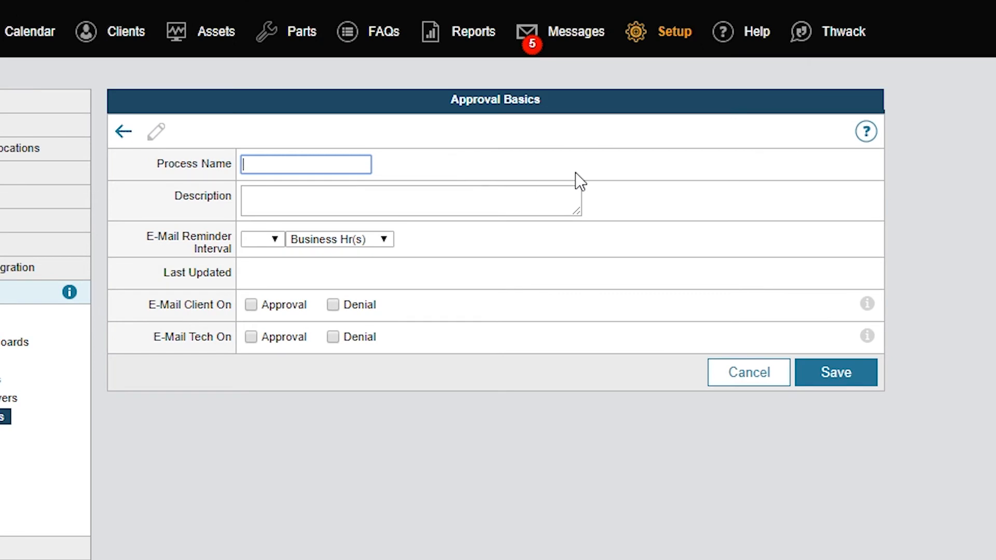
{"action": "type", "text": "Department"}
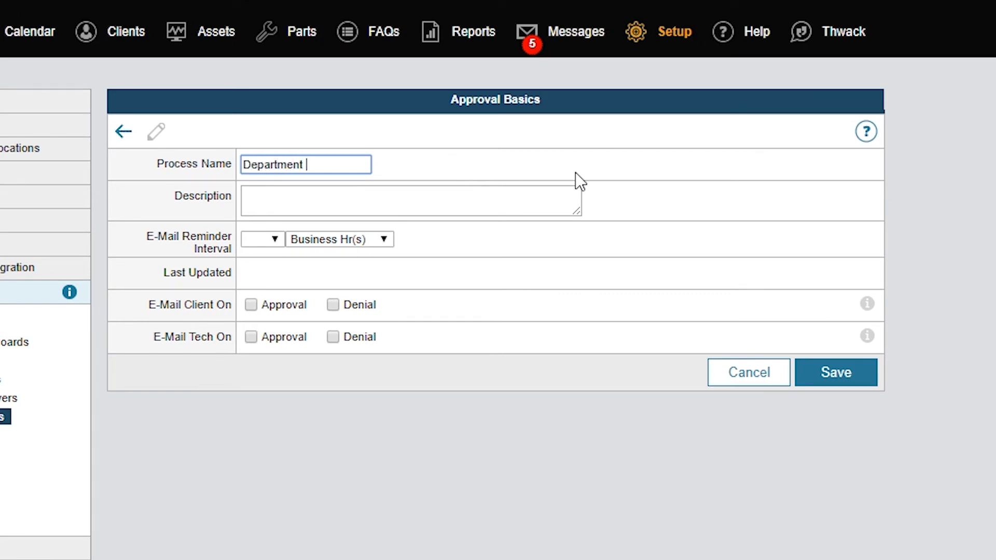
{"action": "type", "text": "Director App"}
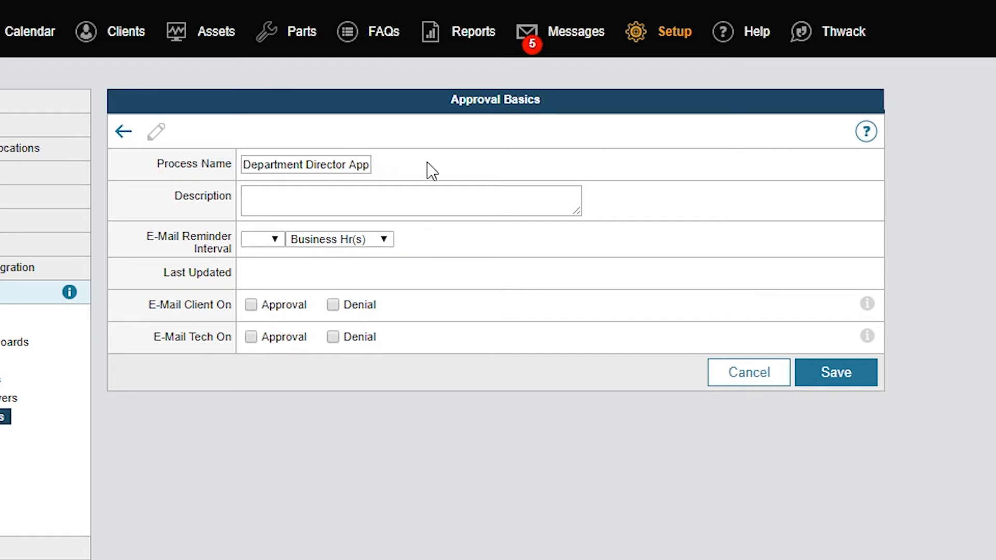
{"action": "mouse_move", "coordinate": [446, 171]}
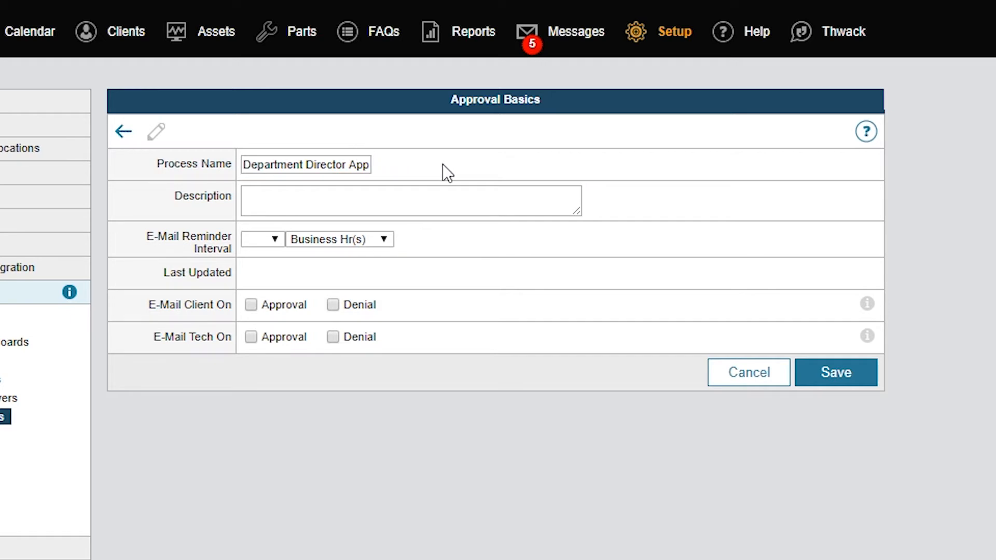
{"action": "left_click", "coordinate": [261, 240]}
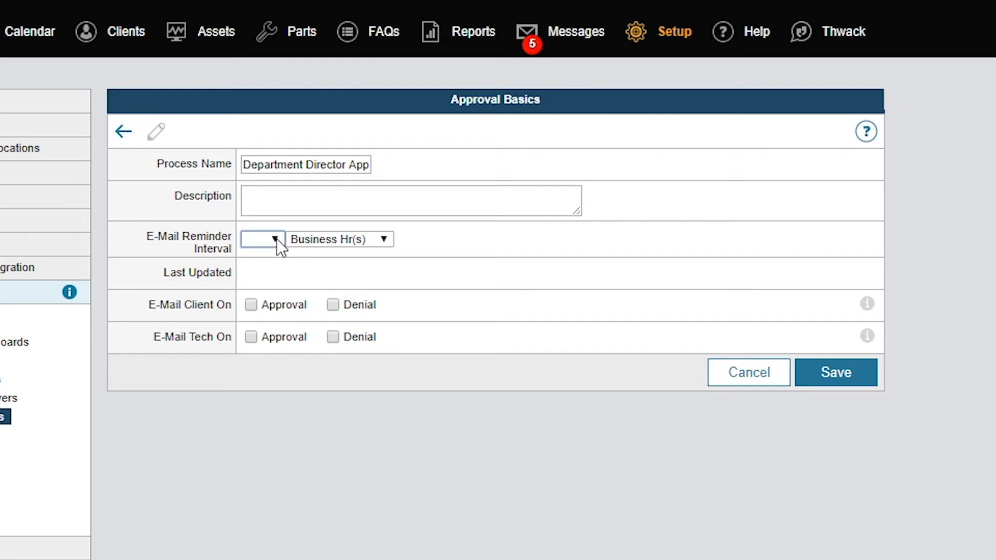
{"action": "left_click", "coordinate": [261, 240]}
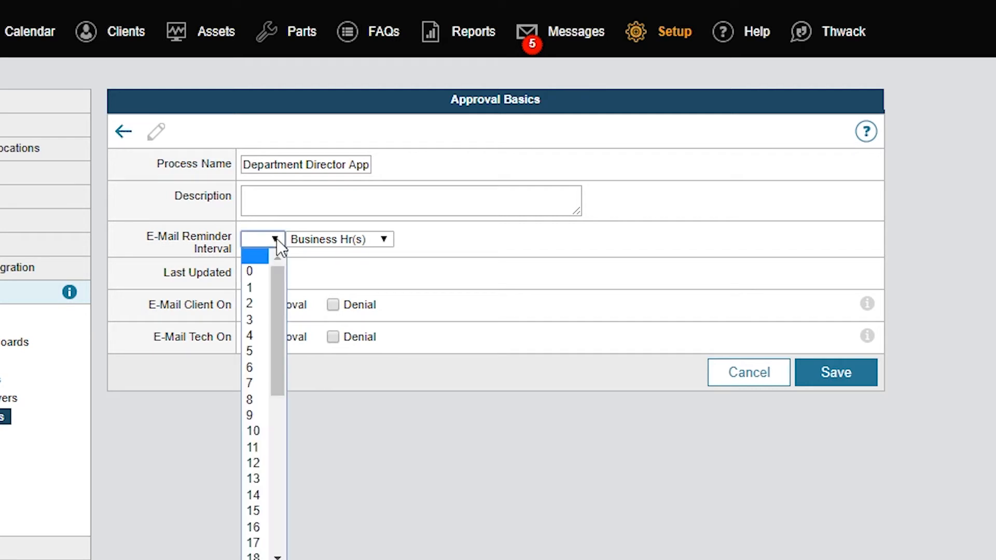
{"action": "left_click", "coordinate": [274, 239]}
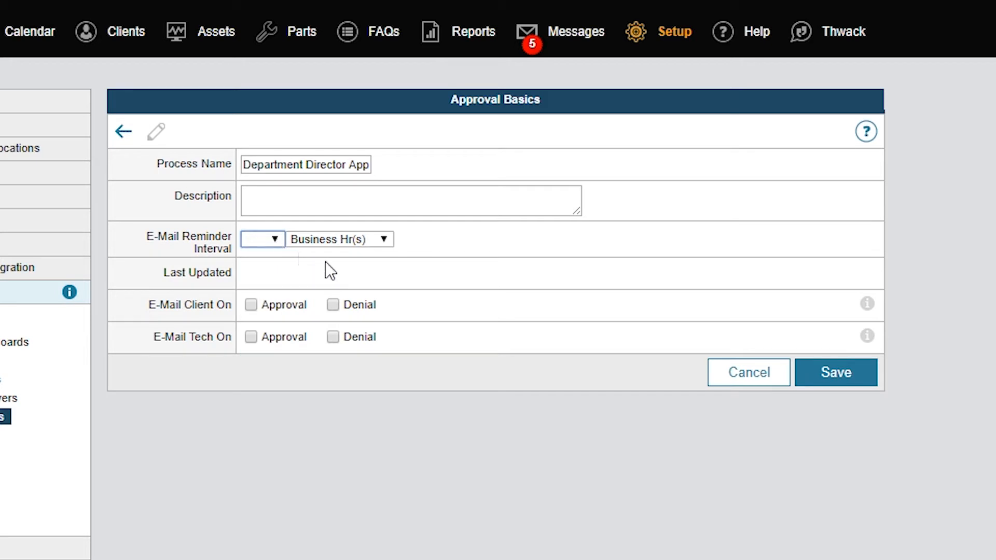
{"action": "mouse_move", "coordinate": [355, 276]}
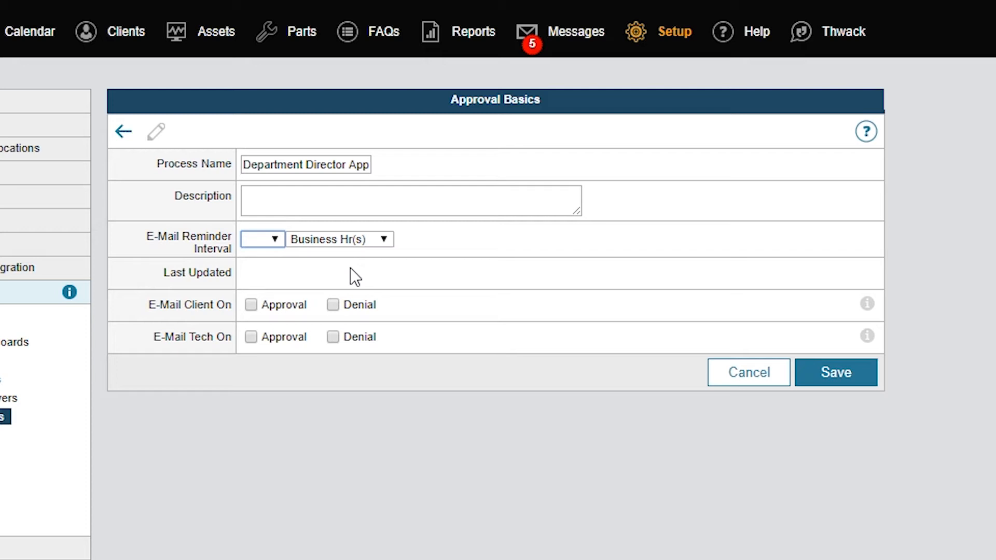
{"action": "mouse_move", "coordinate": [703, 335]}
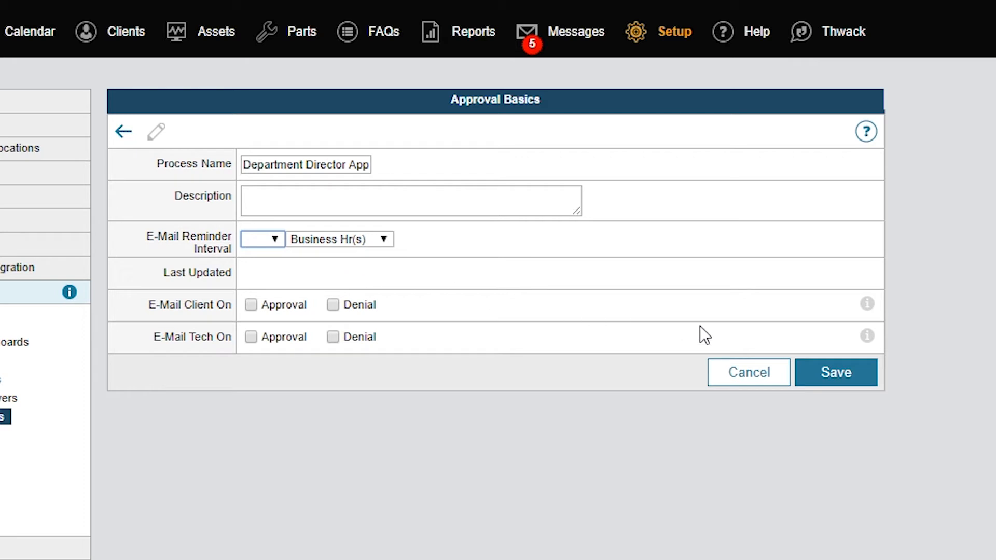
{"action": "left_click", "coordinate": [837, 372]}
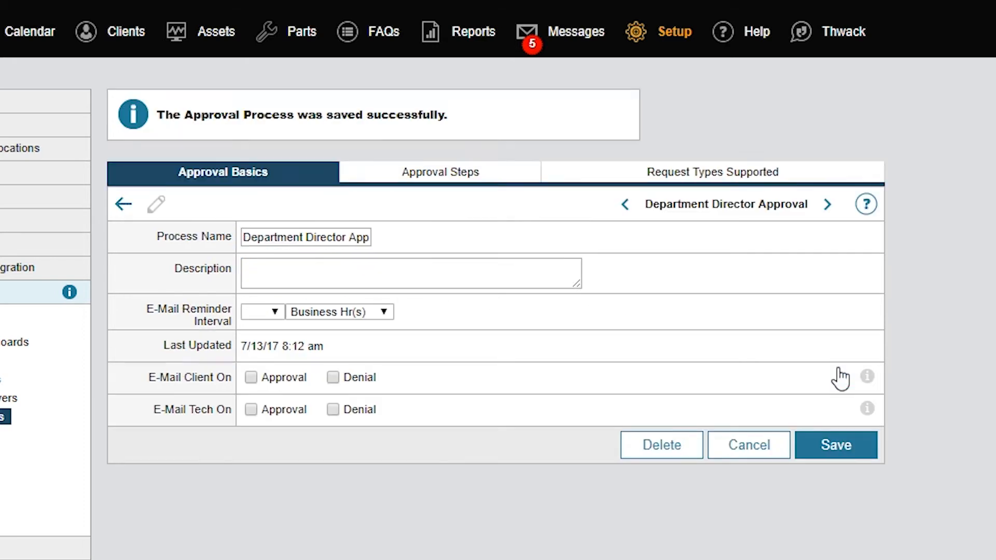
{"action": "left_click", "coordinate": [305, 236]}
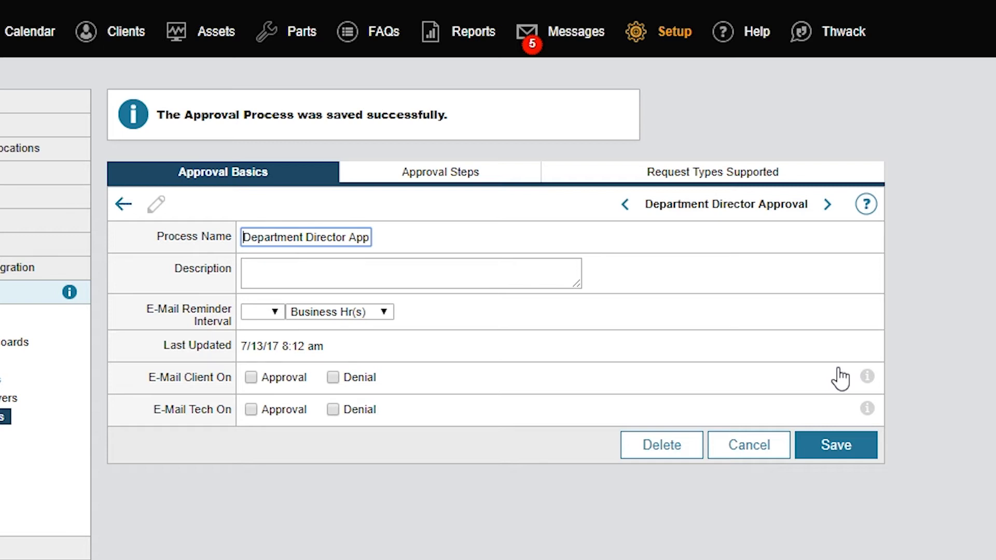
{"action": "mouse_move", "coordinate": [508, 194]}
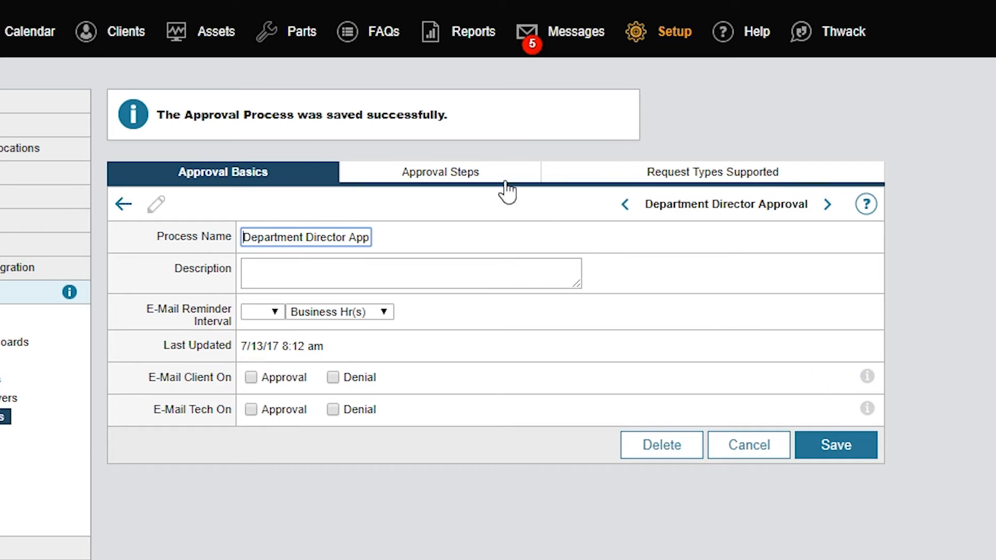
Start a new approval step named 'Directors Approval'
{"action": "left_click", "coordinate": [438, 171]}
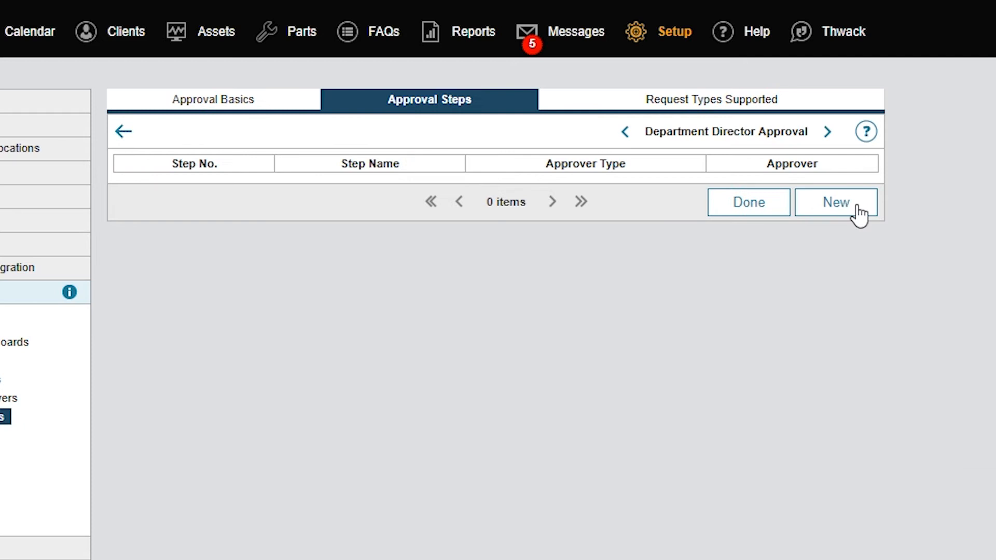
{"action": "left_click", "coordinate": [836, 202]}
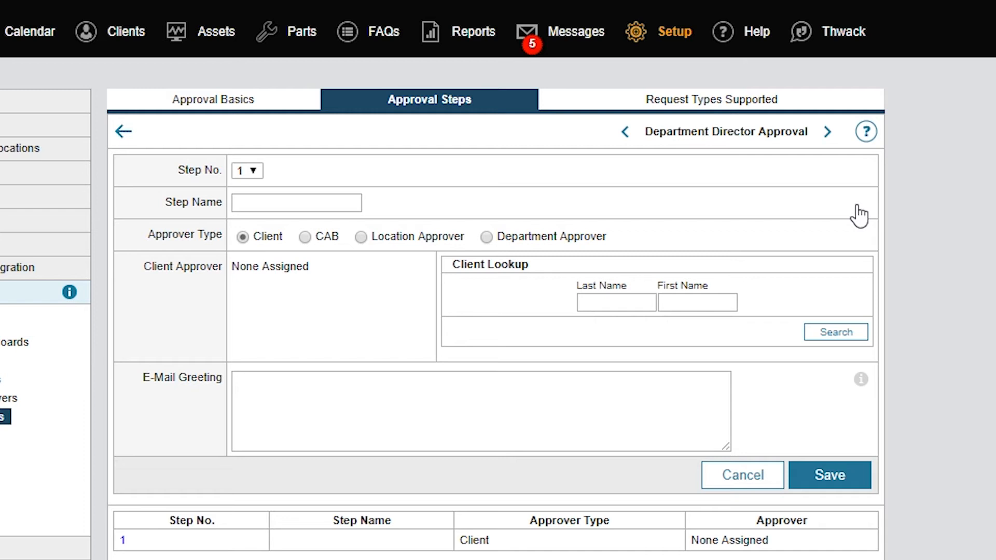
{"action": "left_click", "coordinate": [296, 202]}
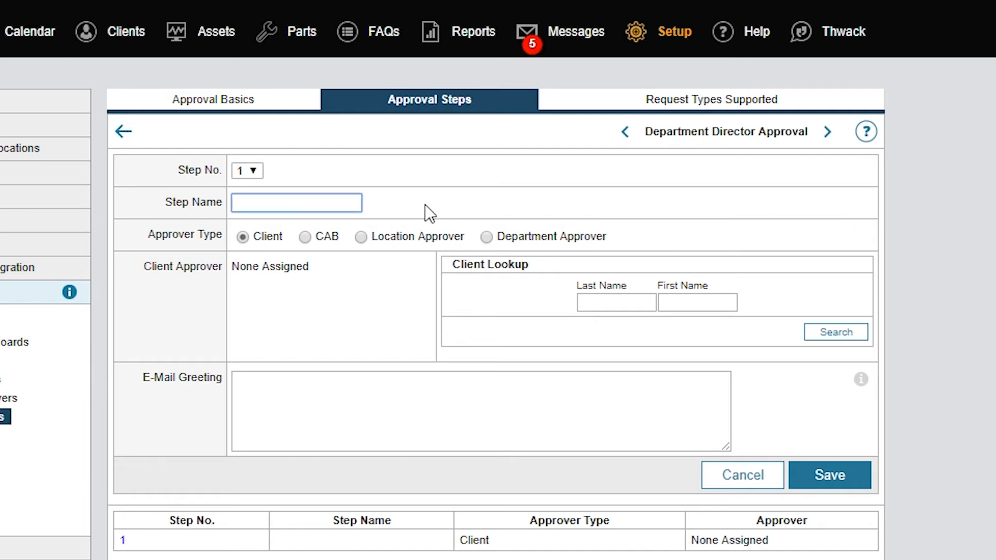
{"action": "type", "text": "Directors A"}
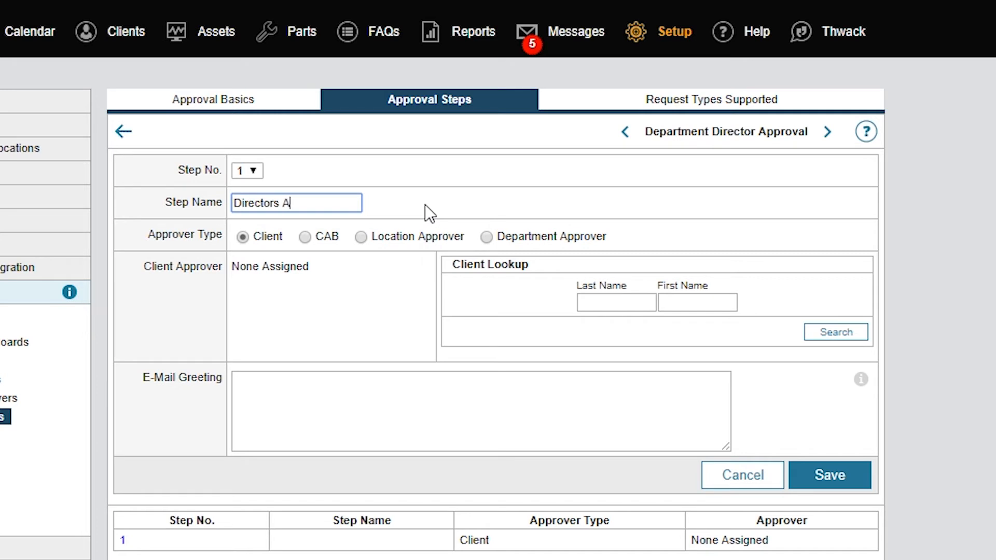
{"action": "type", "text": "pproval"}
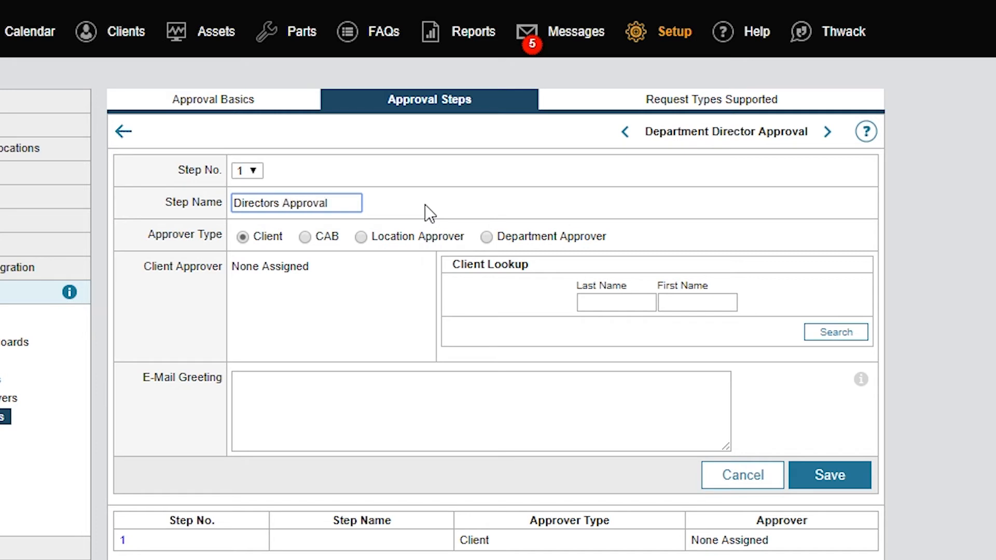
{"action": "mouse_move", "coordinate": [500, 195]}
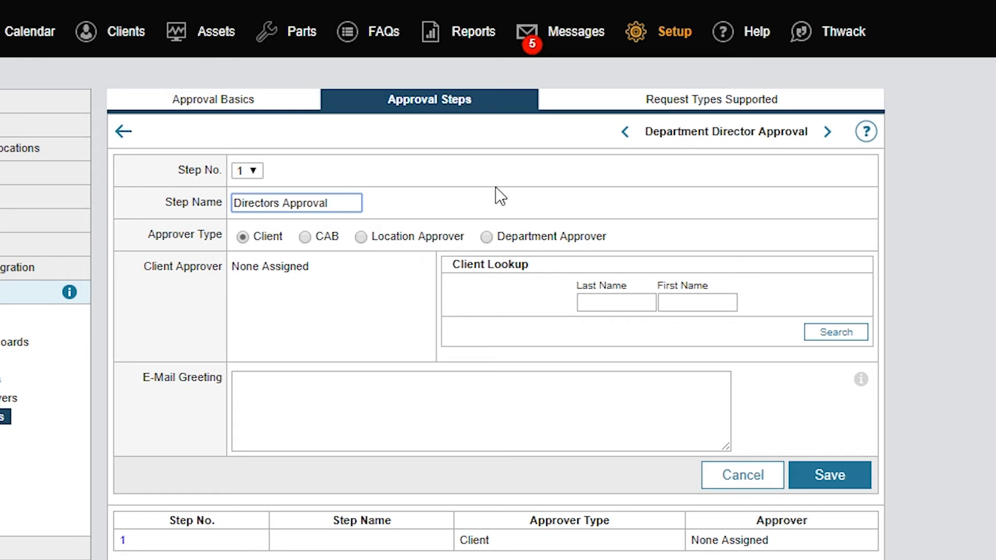
{"action": "mouse_move", "coordinate": [642, 186]}
{"action": "type", "text": "'"}
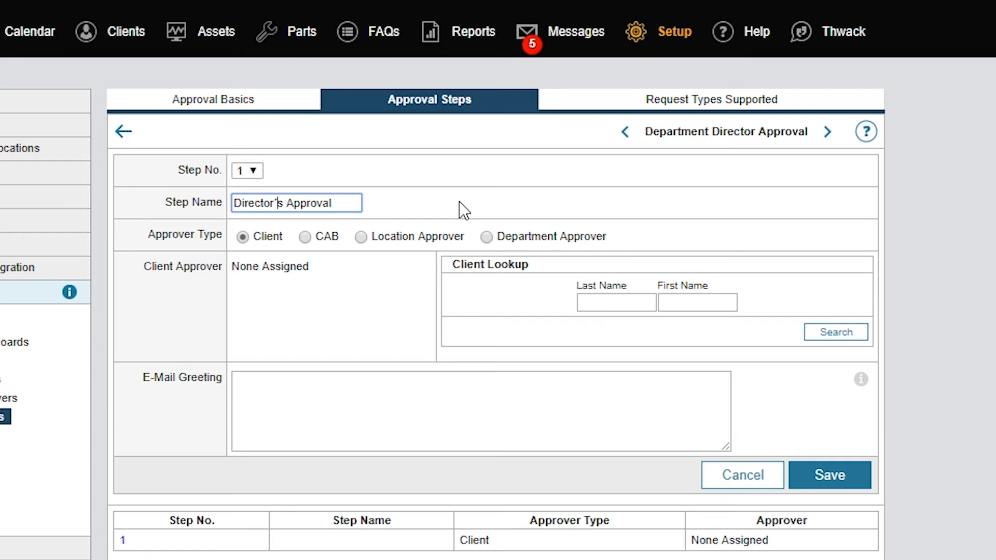
{"action": "mouse_move", "coordinate": [380, 211]}
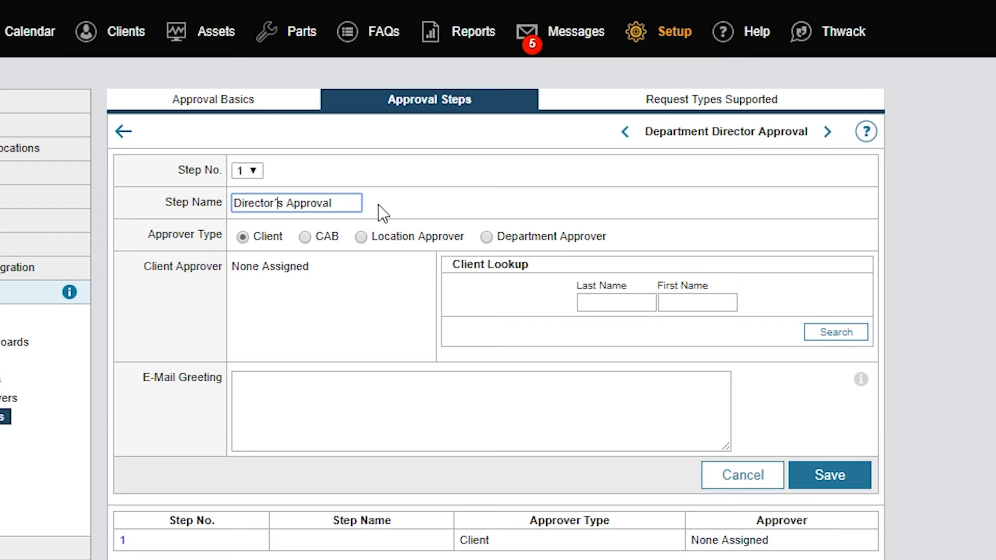
{"action": "mouse_move", "coordinate": [387, 210]}
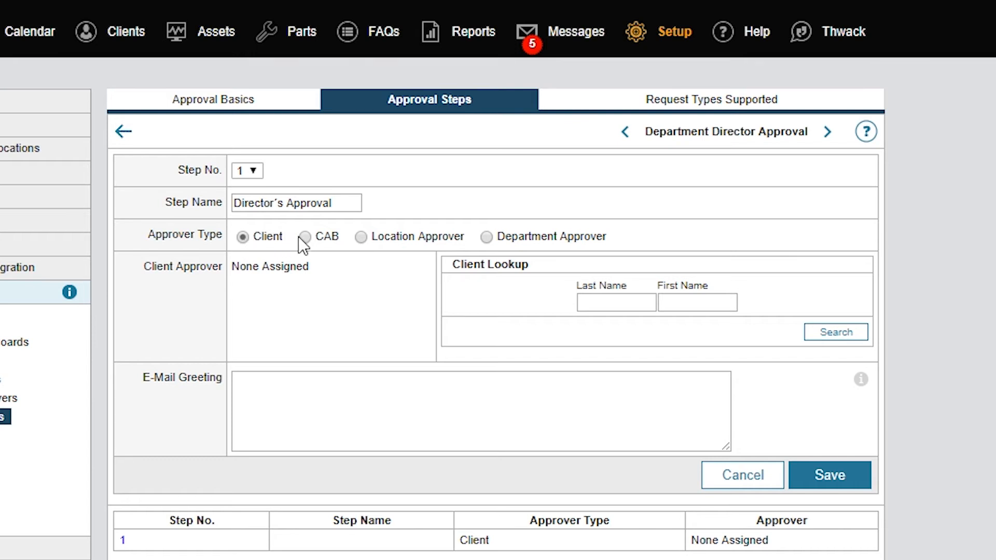
Set the approver type to Department Approver with role Department Director and save the step
{"action": "left_click", "coordinate": [304, 236]}
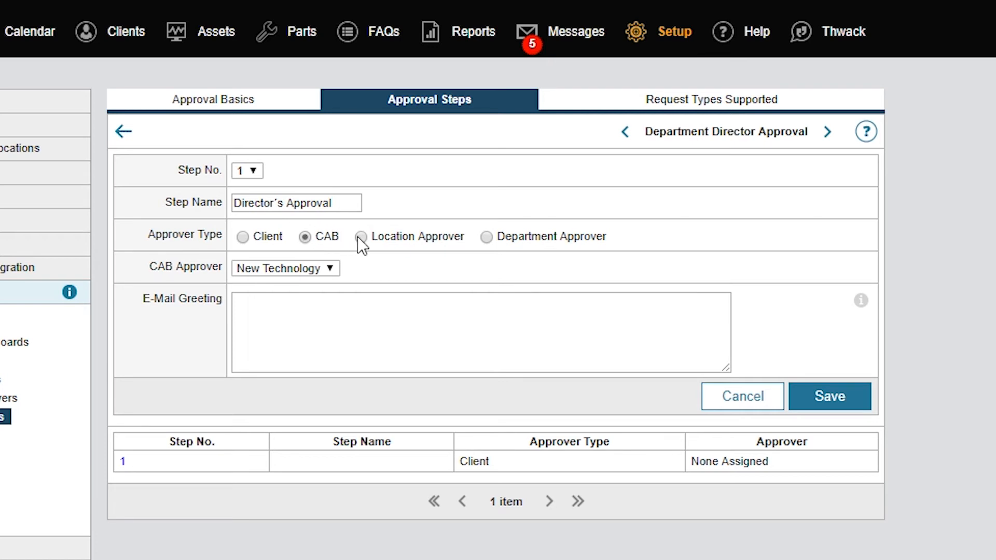
{"action": "left_click", "coordinate": [361, 236]}
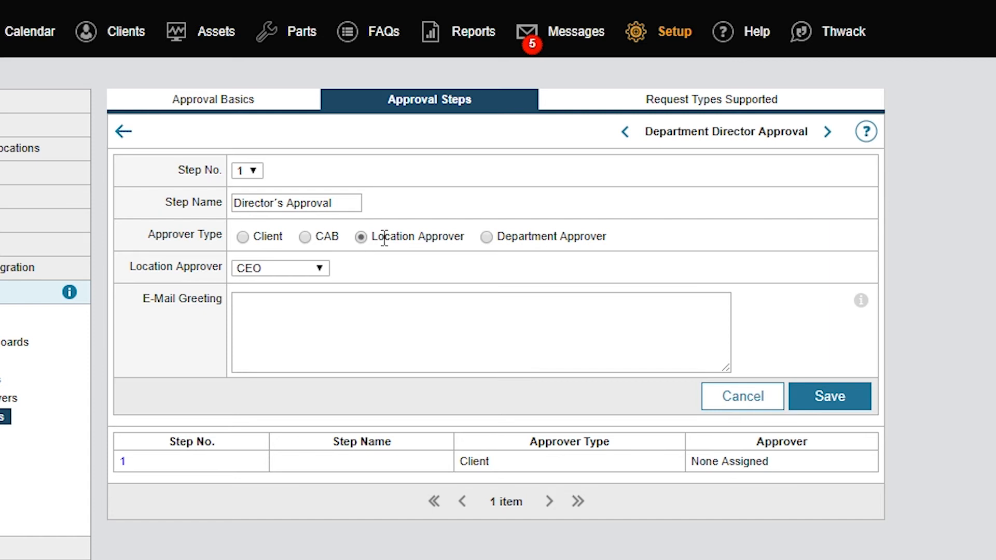
{"action": "left_click", "coordinate": [485, 237]}
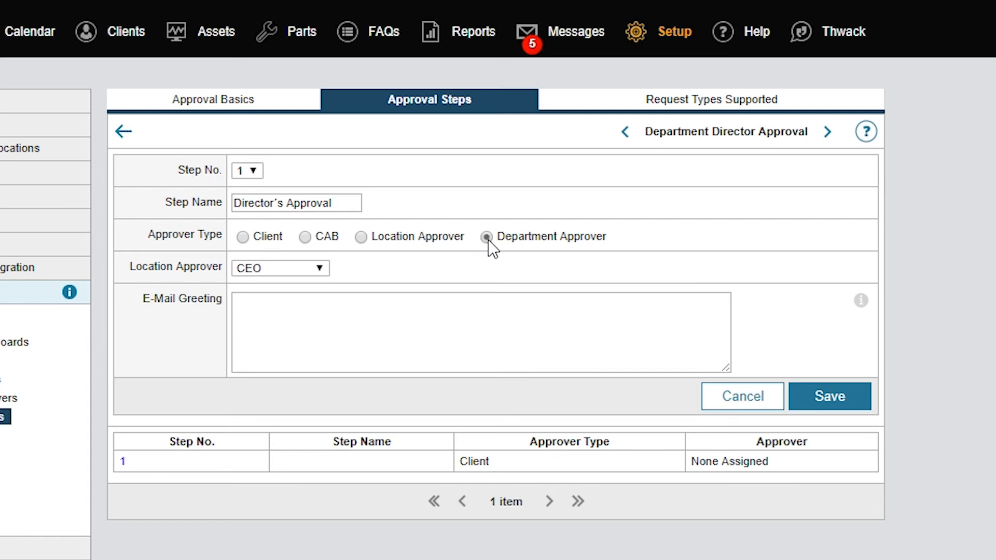
{"action": "left_click", "coordinate": [486, 237]}
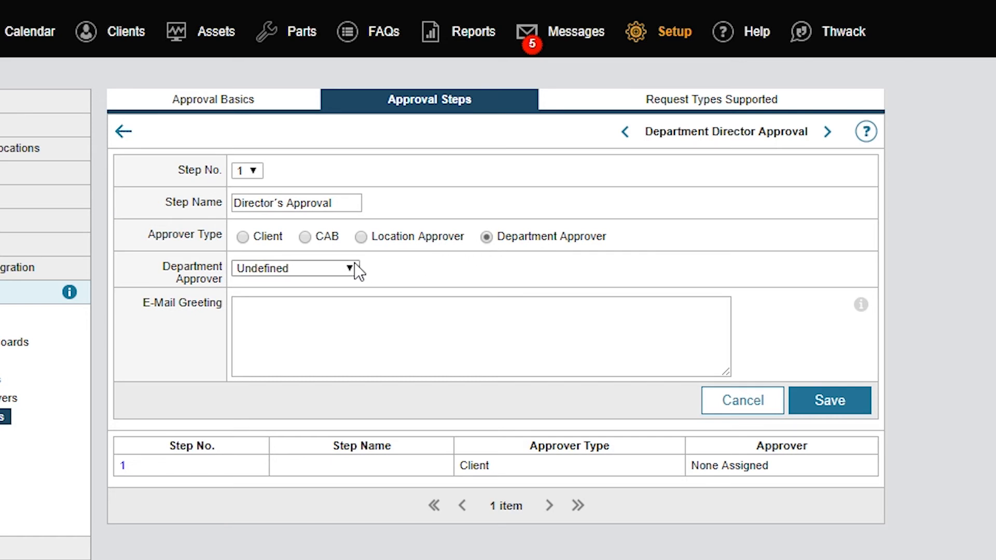
{"action": "left_click", "coordinate": [293, 268]}
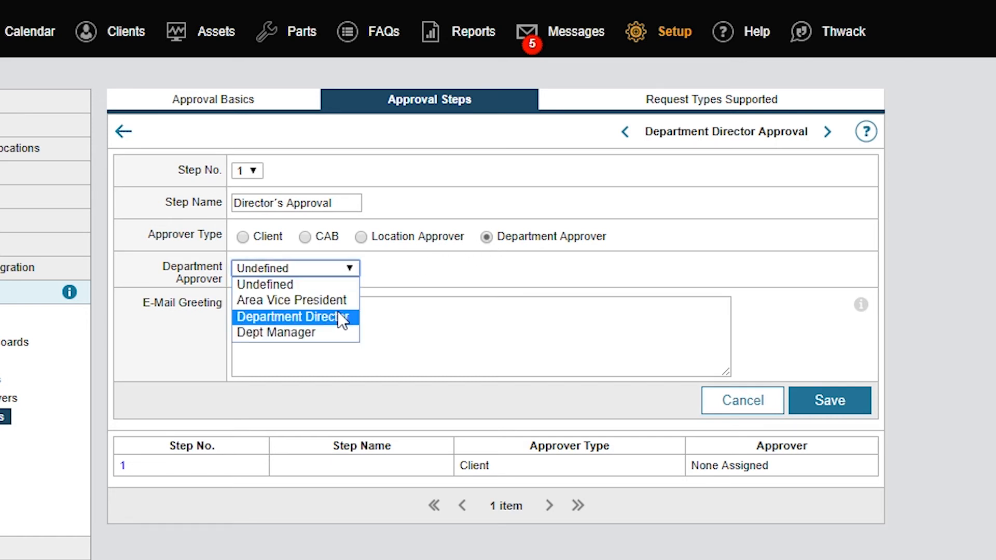
{"action": "left_click", "coordinate": [292, 318]}
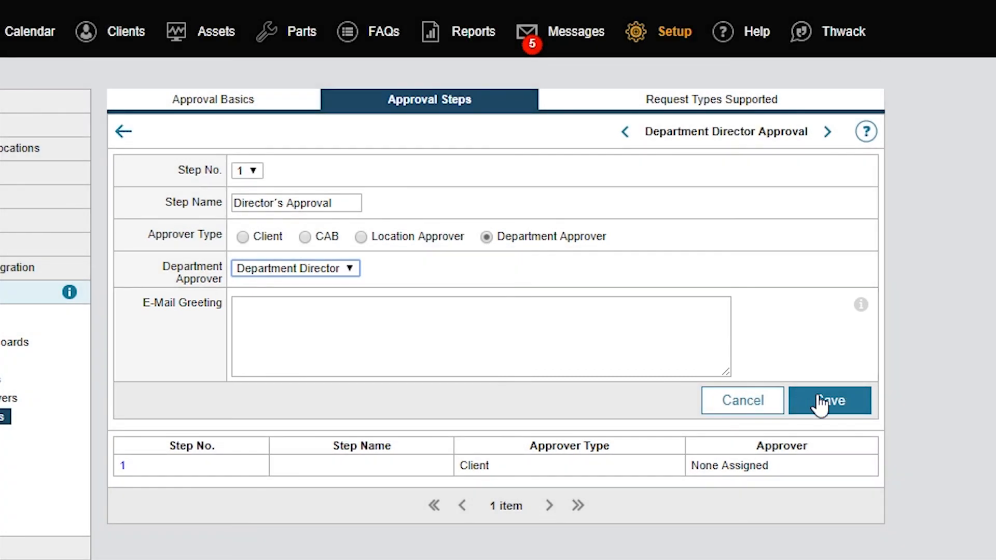
{"action": "left_click", "coordinate": [830, 401]}
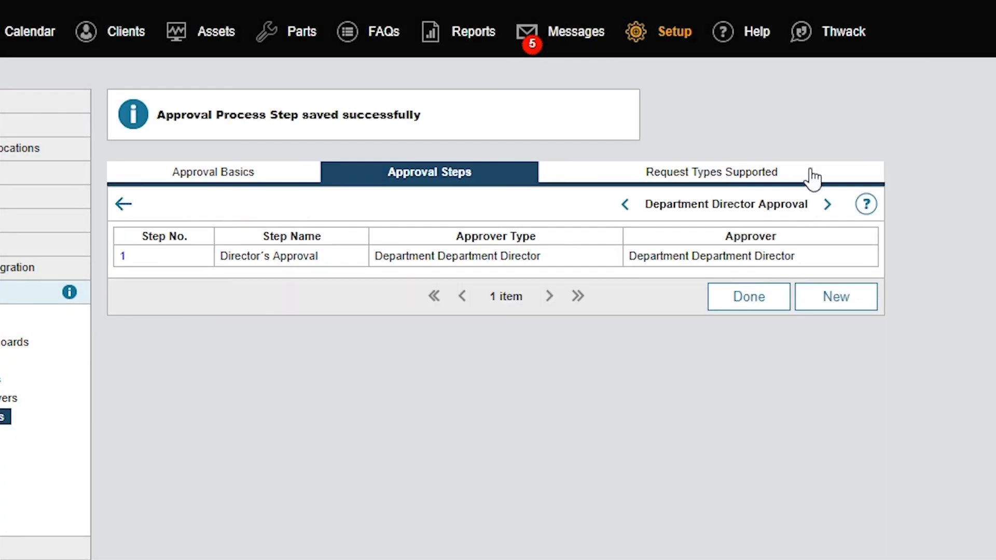
Add IT Request • IT Project as a supported request type and save
{"action": "left_click", "coordinate": [713, 173]}
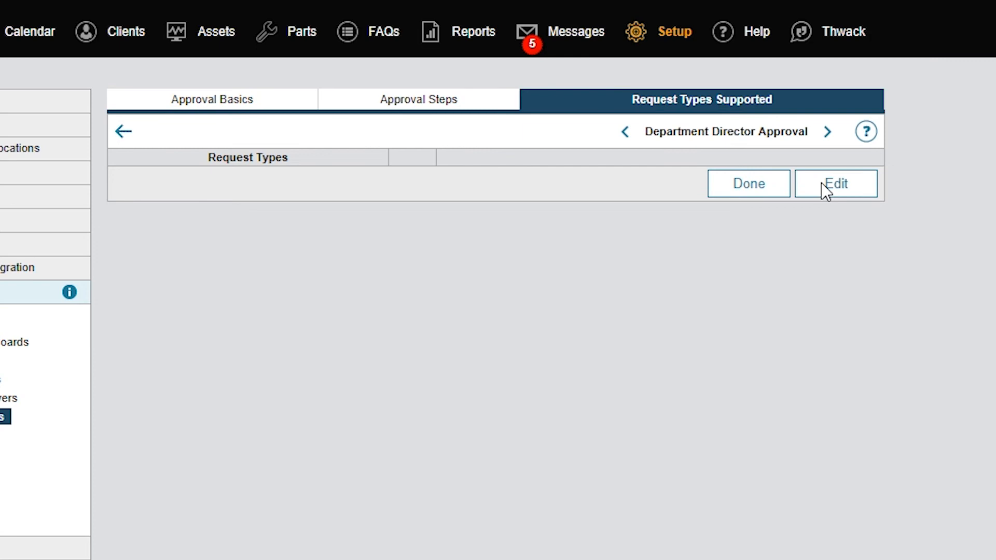
{"action": "left_click", "coordinate": [834, 183]}
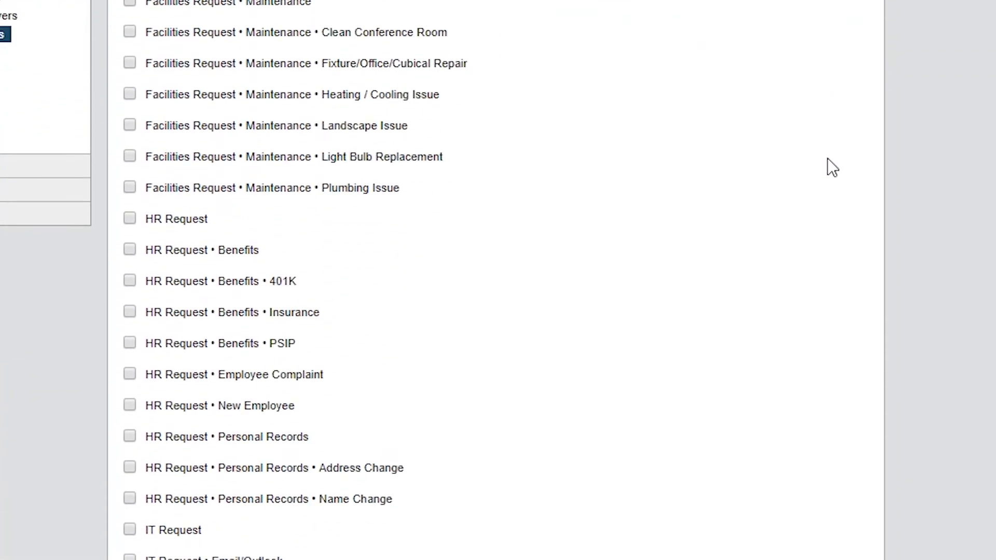
{"action": "scroll", "scroll_direction": "down", "scroll_amount": 3}
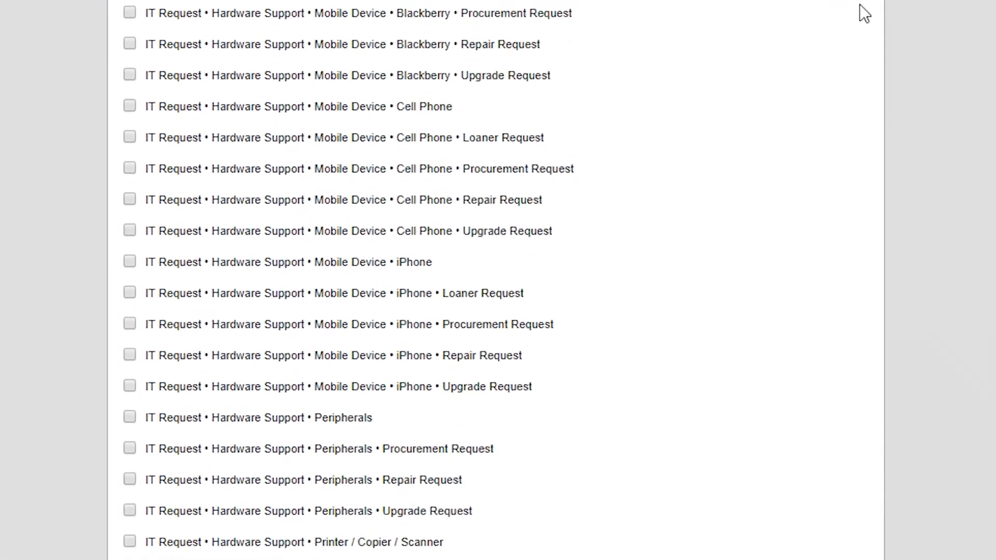
{"action": "scroll", "scroll_direction": "down", "scroll_amount": 3}
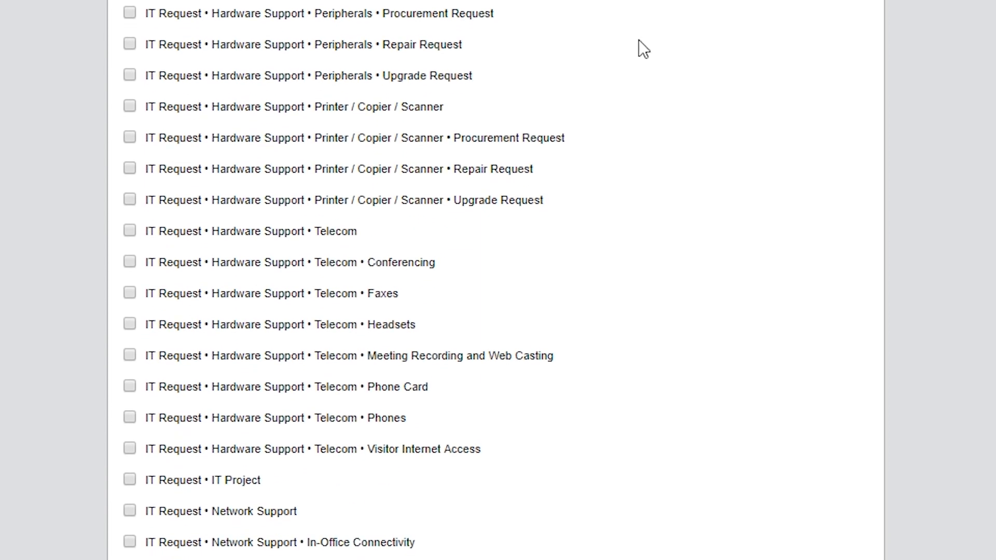
{"action": "left_click", "coordinate": [129, 453]}
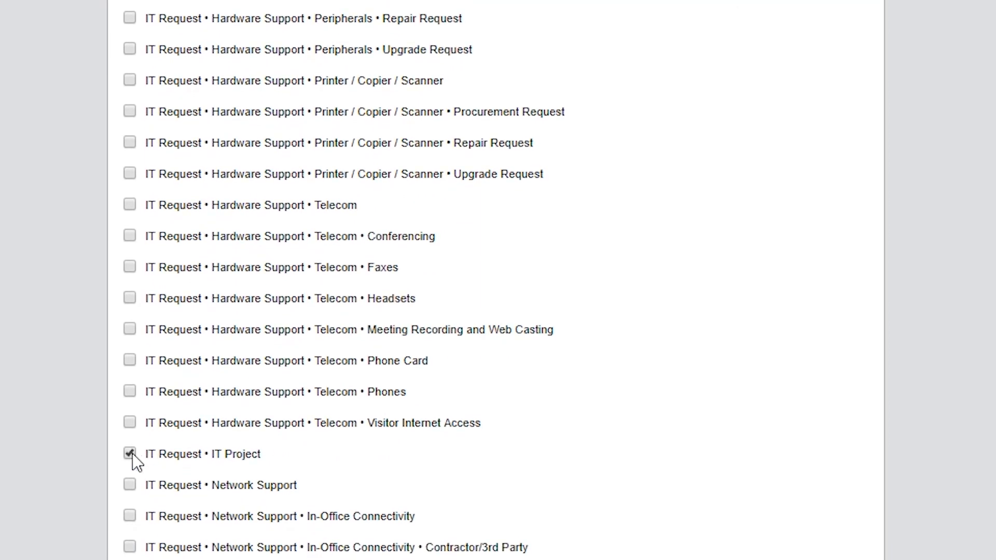
{"action": "left_click", "coordinate": [129, 453]}
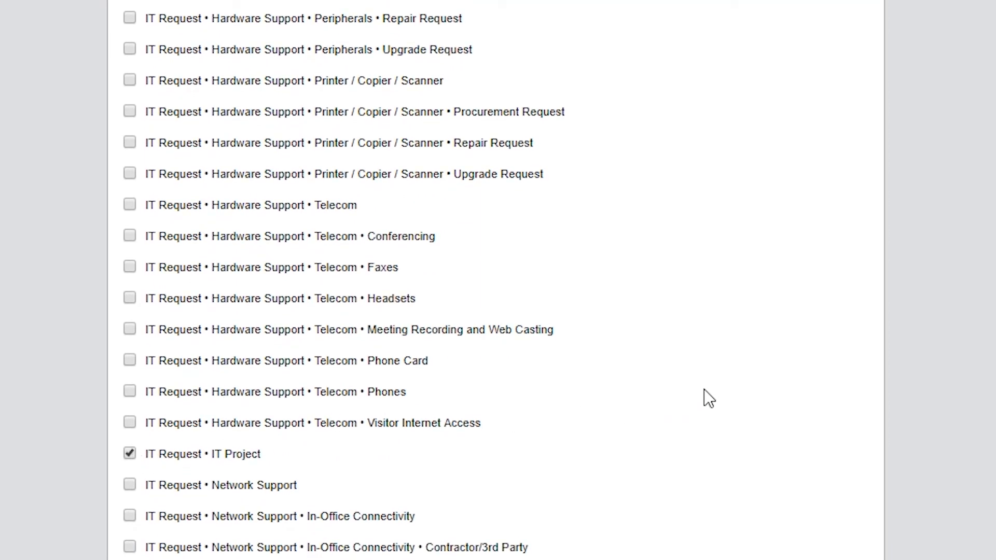
{"action": "scroll", "scroll_direction": "down", "scroll_amount": 3}
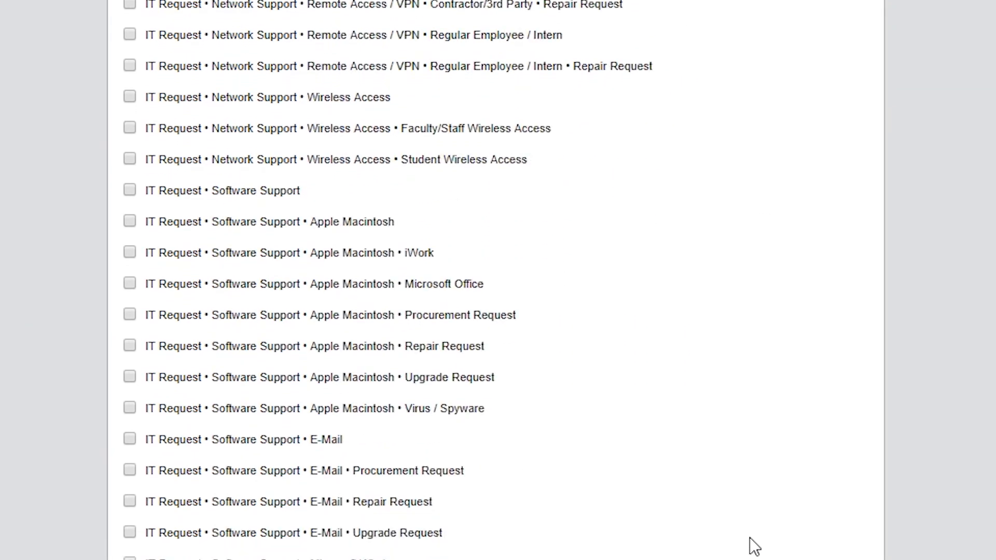
{"action": "scroll", "scroll_direction": "down", "scroll_amount": 3}
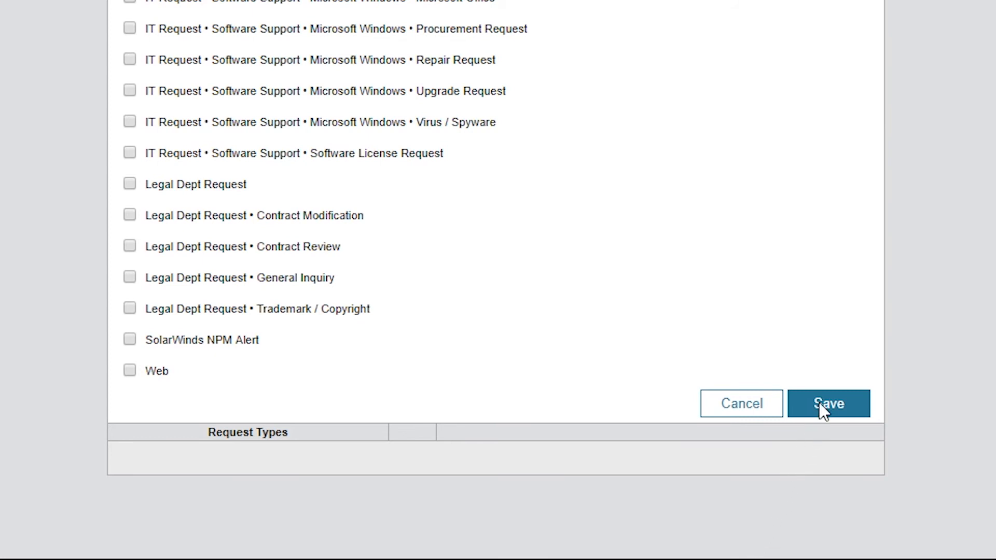
{"action": "left_click", "coordinate": [828, 403]}
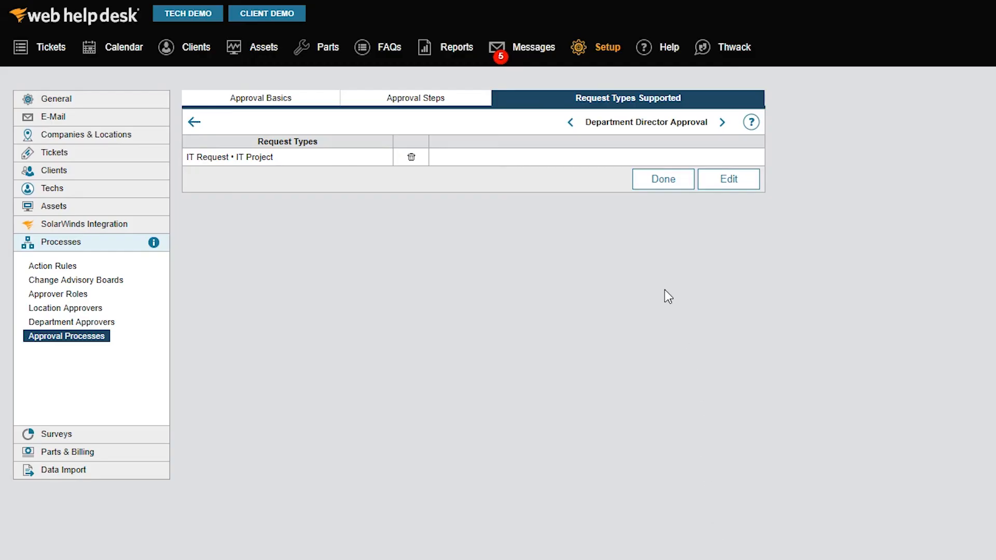
Finish the approval process with Done and expand the Tickets setup section
{"action": "left_click", "coordinate": [662, 178]}
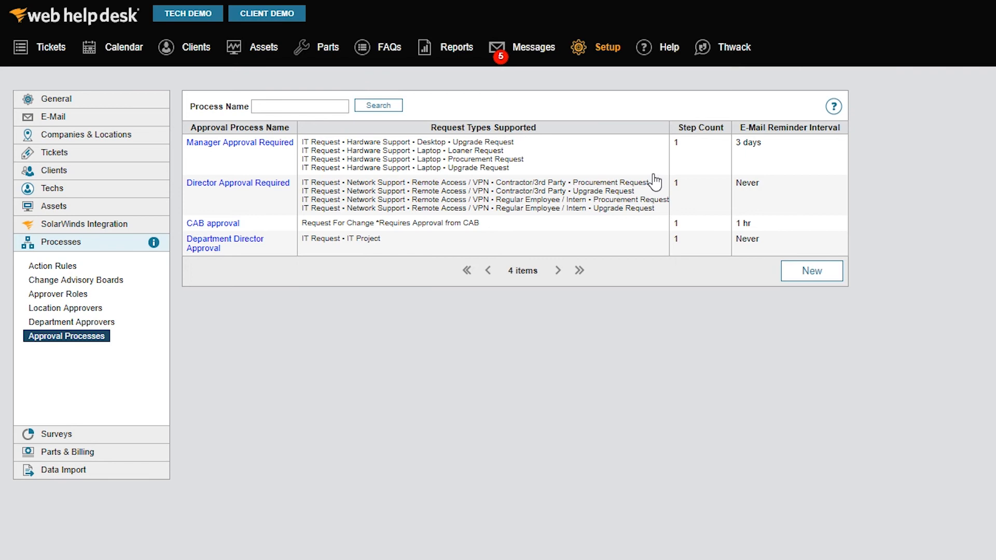
{"action": "mouse_move", "coordinate": [605, 185]}
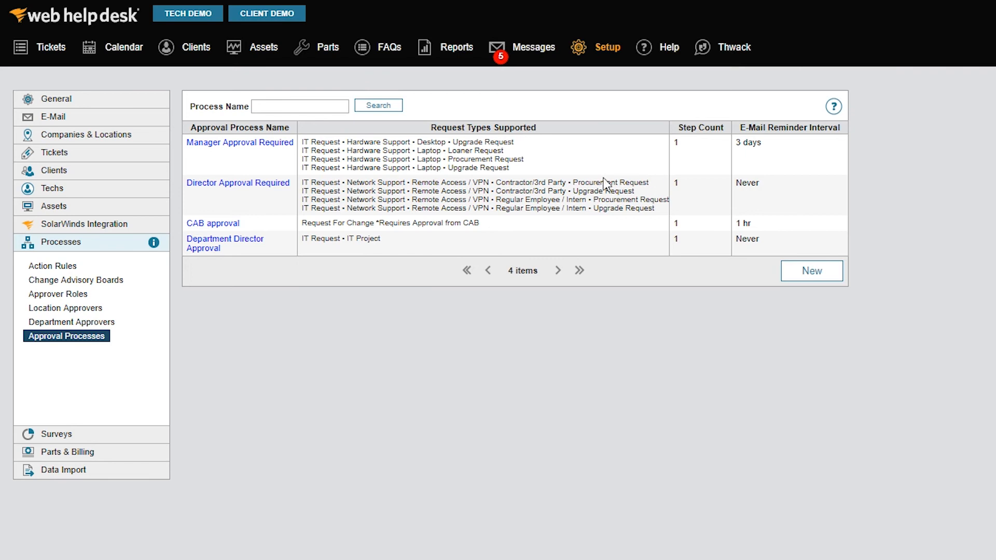
{"action": "left_click", "coordinate": [54, 153]}
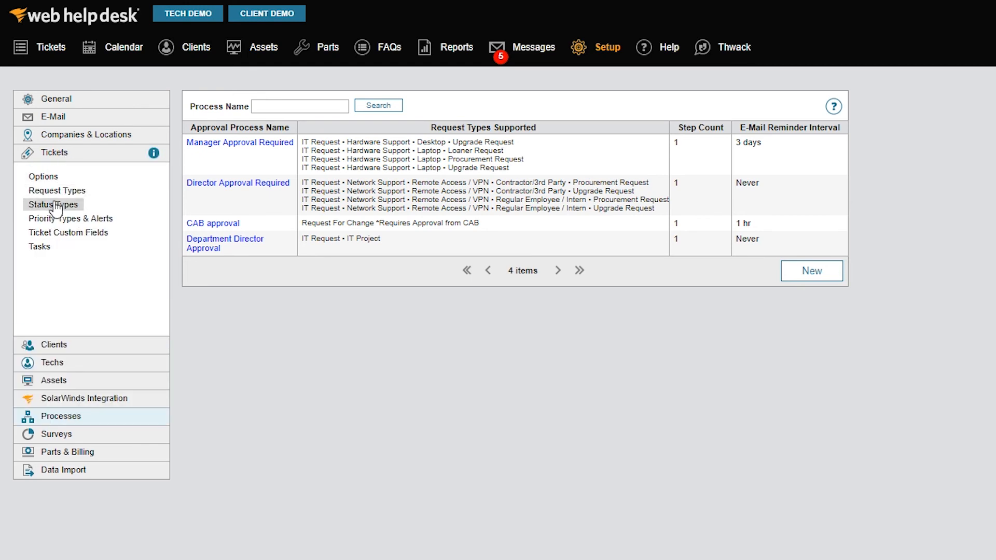
Create a ticket status type named 'For Approval' and save it
{"action": "left_click", "coordinate": [53, 204]}
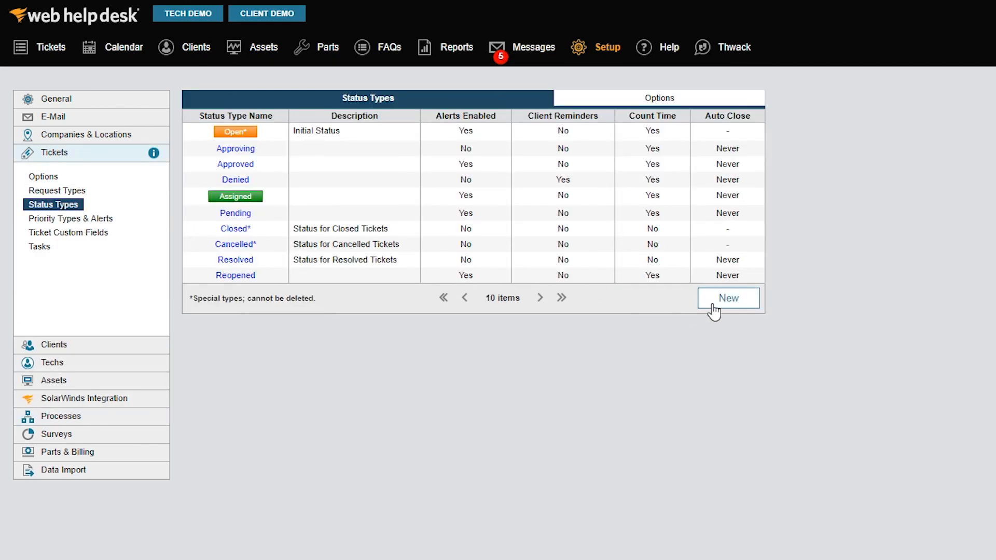
{"action": "left_click", "coordinate": [729, 298]}
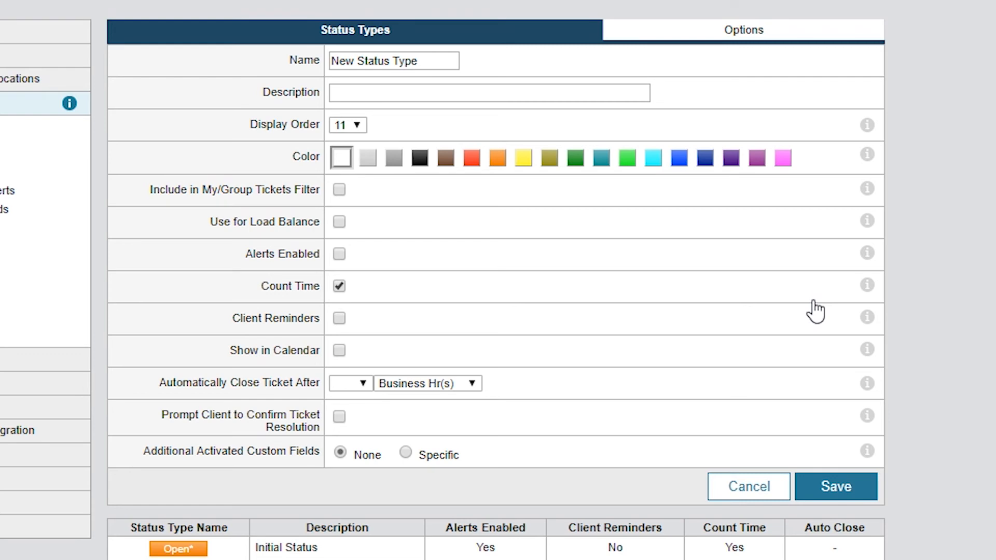
{"action": "left_click", "coordinate": [489, 93]}
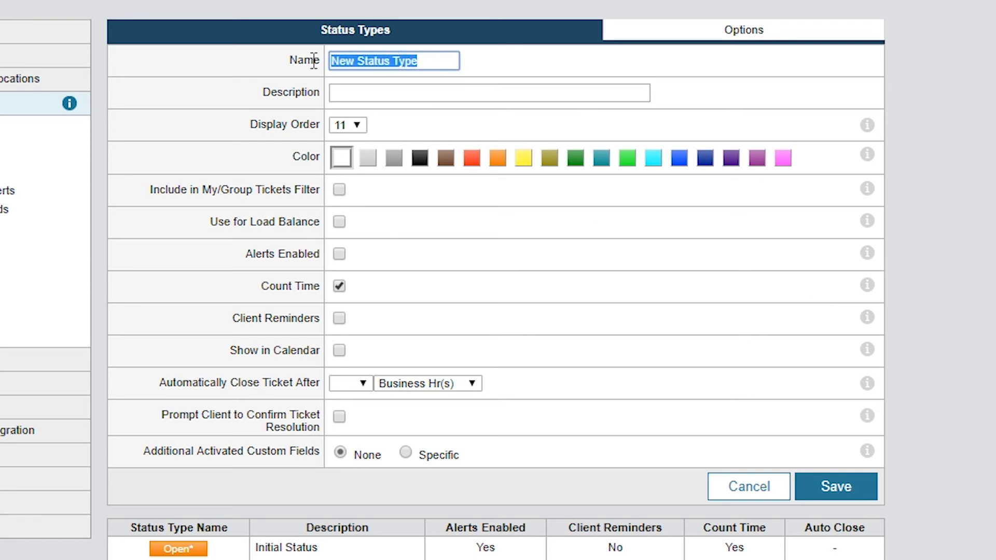
{"action": "type", "text": "Fp"}
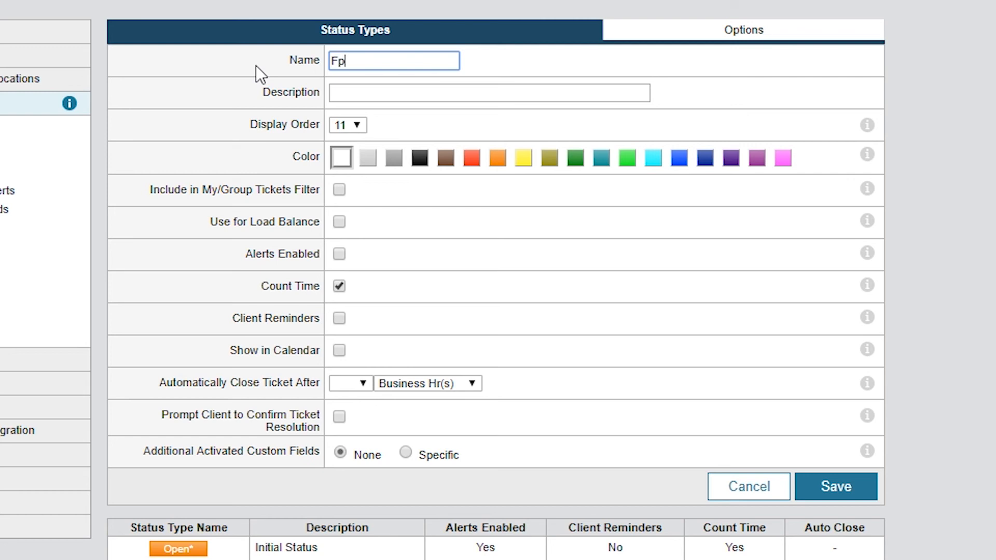
{"action": "type", "text": "or Appro"}
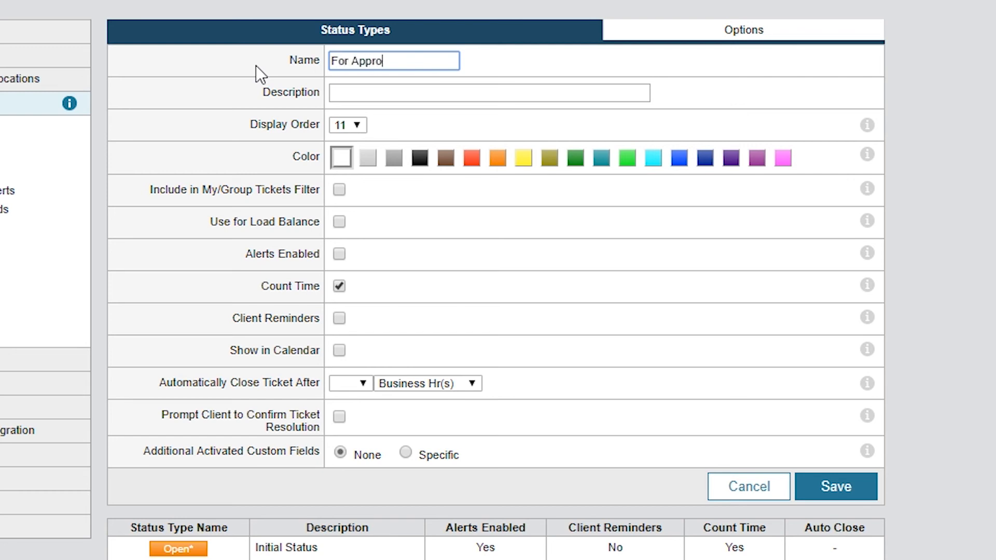
{"action": "type", "text": "val"}
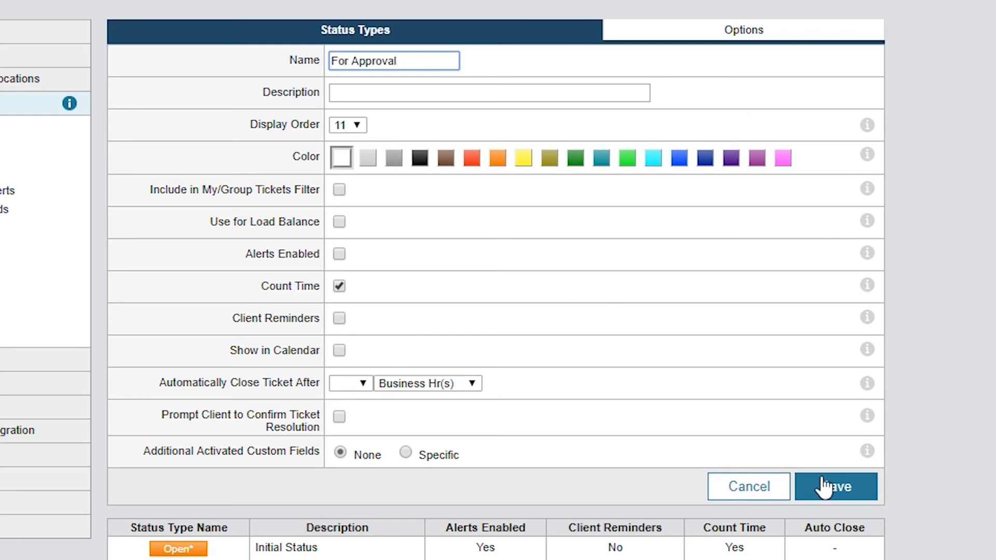
{"action": "left_click", "coordinate": [834, 486]}
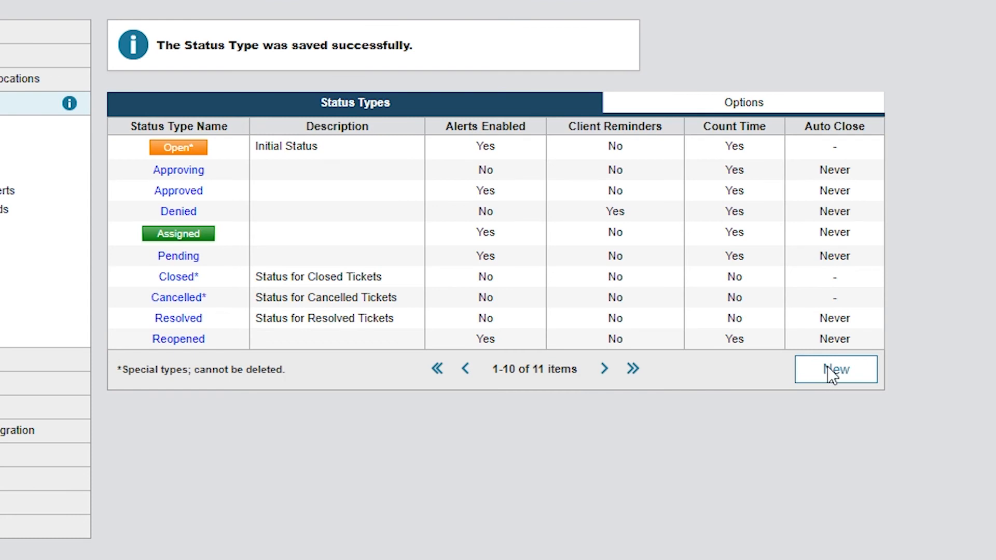
Create and save status types 'Request Approved' and 'Request Denied'
{"action": "left_click", "coordinate": [835, 369]}
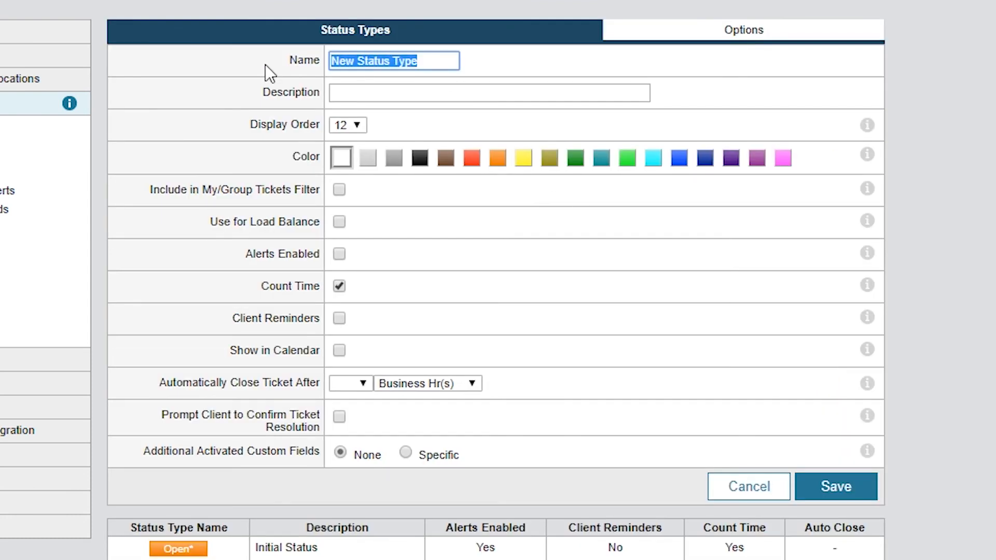
{"action": "type", "text": "Request Approved"}
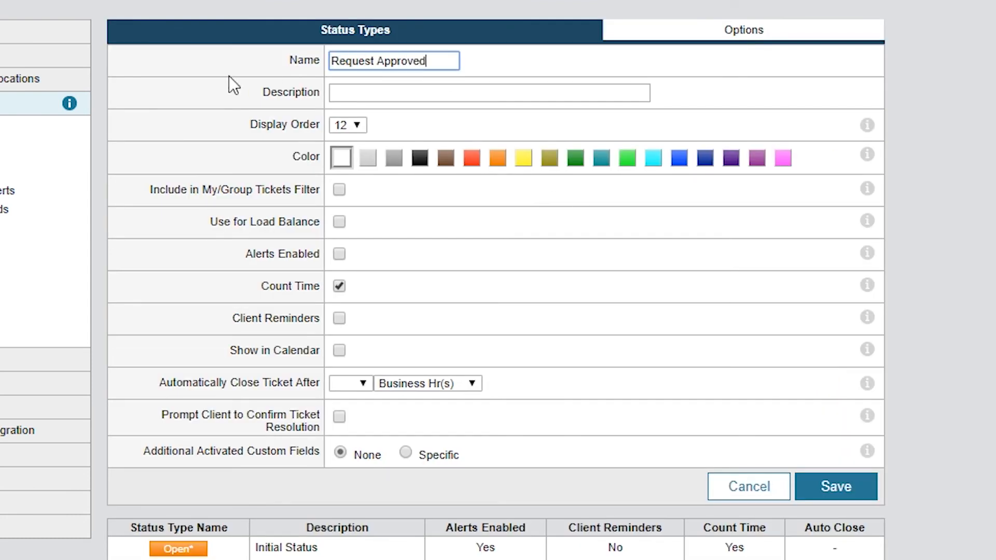
{"action": "left_click", "coordinate": [836, 487]}
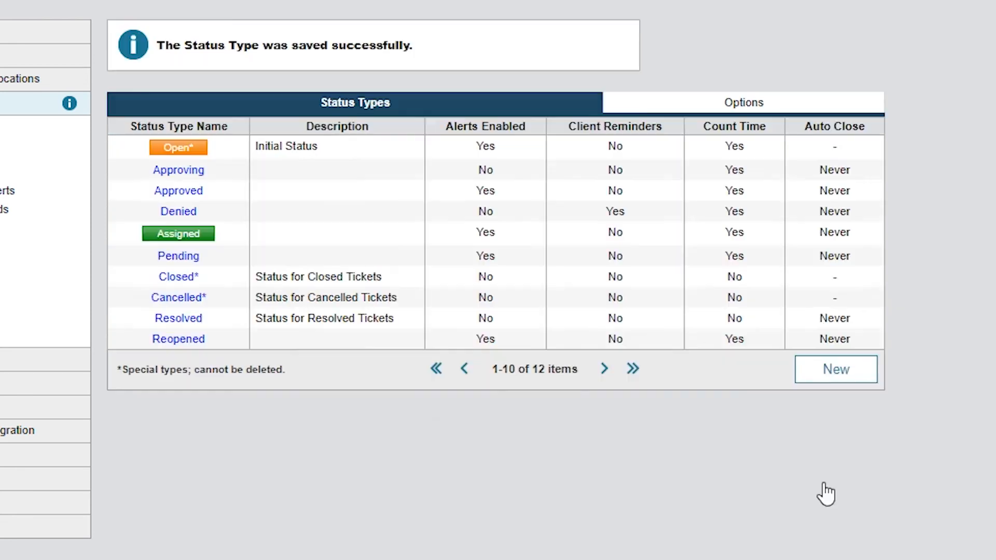
{"action": "left_click", "coordinate": [835, 369]}
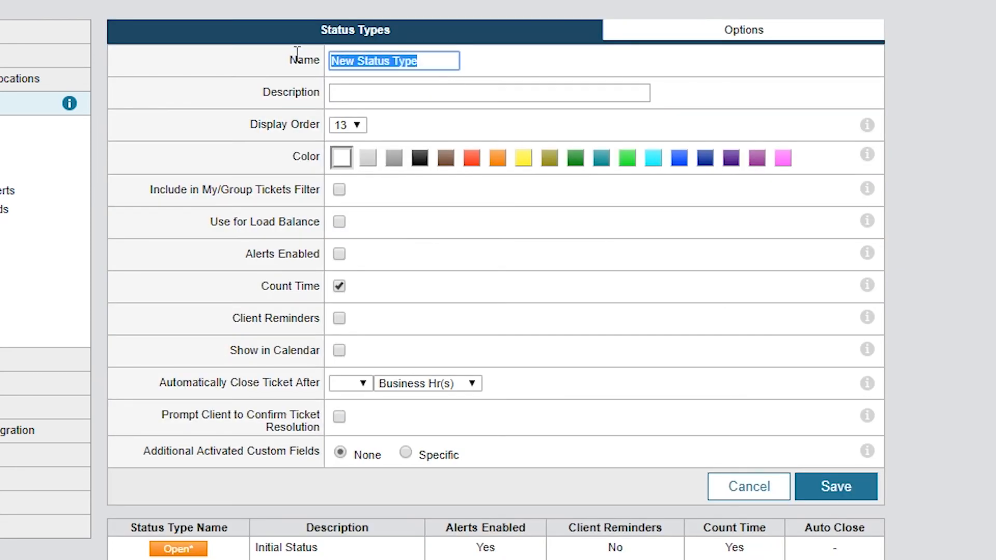
{"action": "type", "text": "Request Denied"}
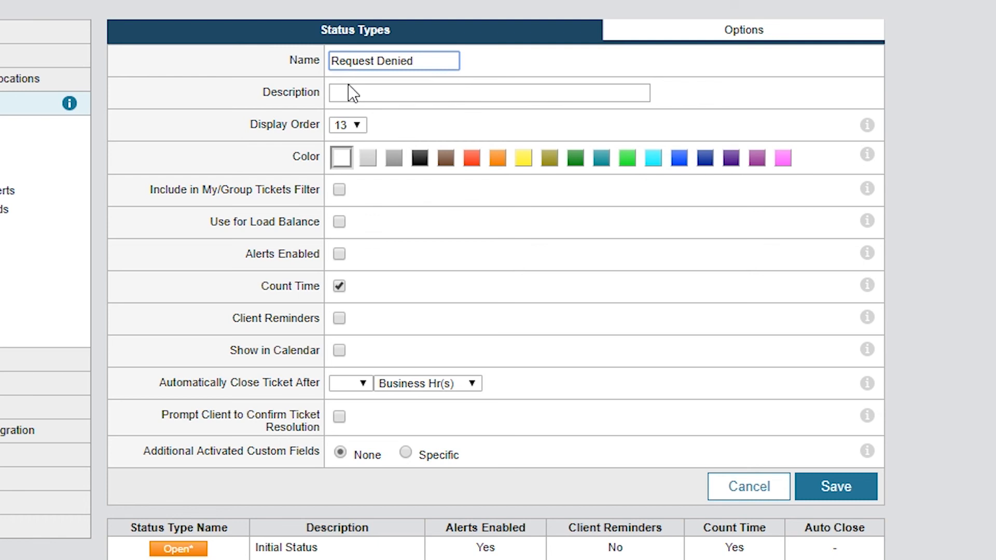
{"action": "left_click", "coordinate": [835, 486]}
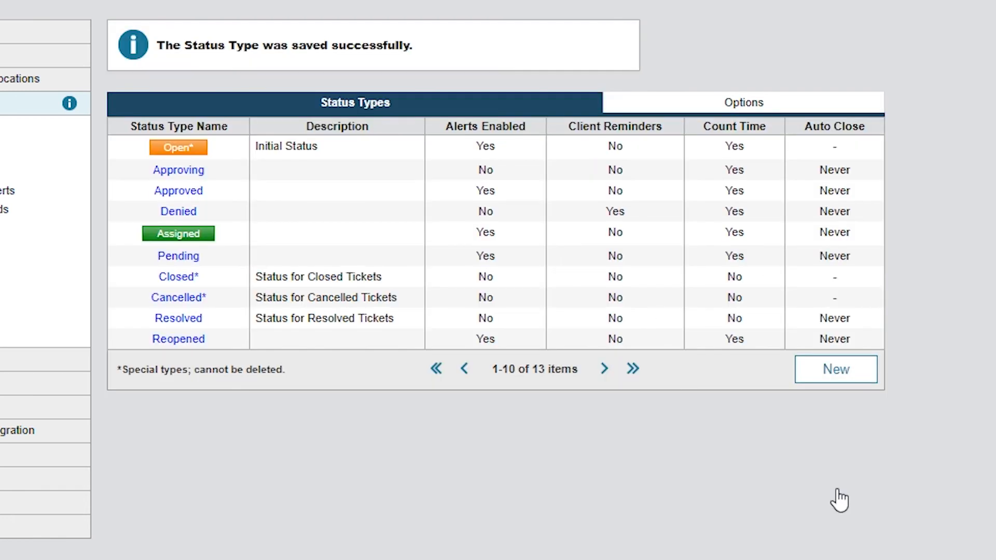
{"action": "mouse_move", "coordinate": [808, 109]}
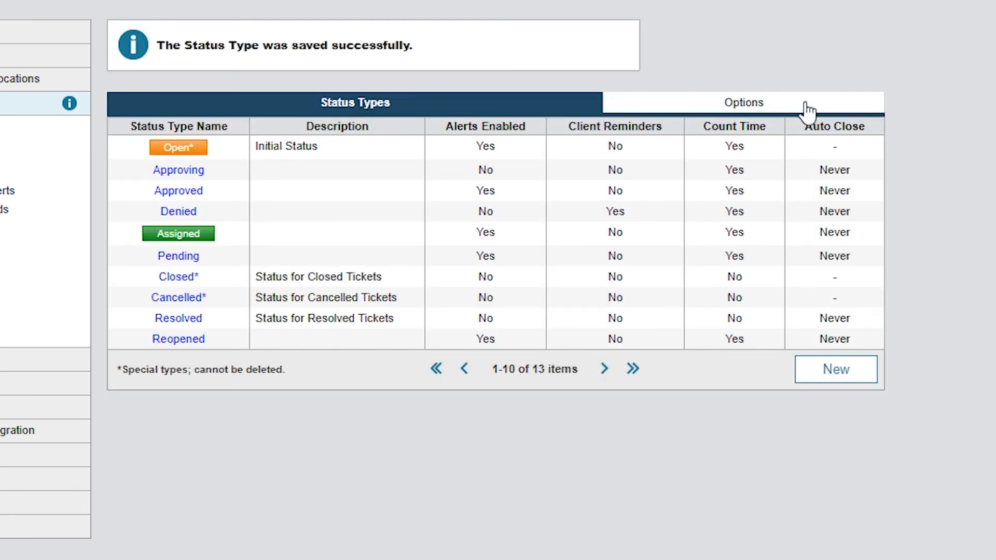
Set Needs Approval, Approved and Approval Denied statuses to For Approval, Request Approved and Request Denied
{"action": "left_click", "coordinate": [743, 103]}
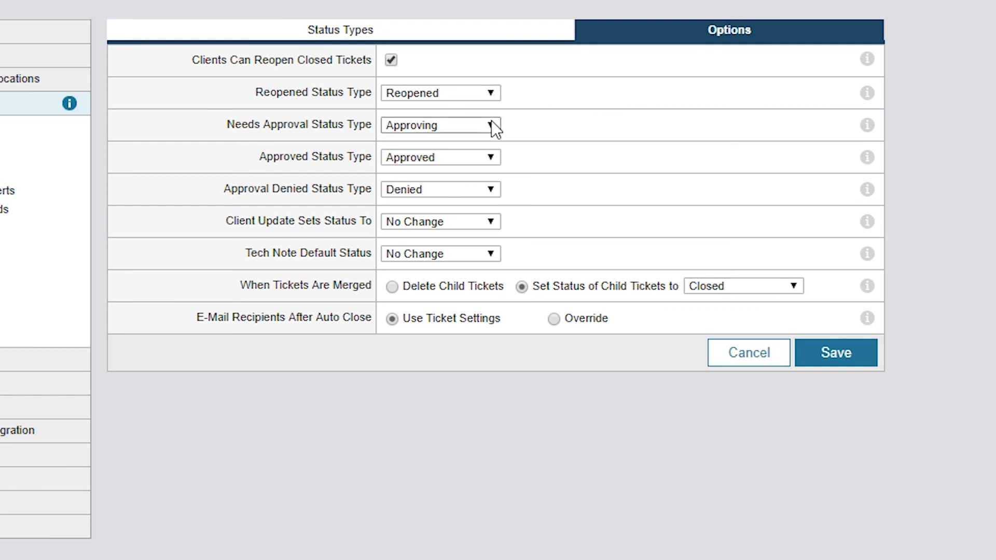
{"action": "left_click", "coordinate": [440, 125]}
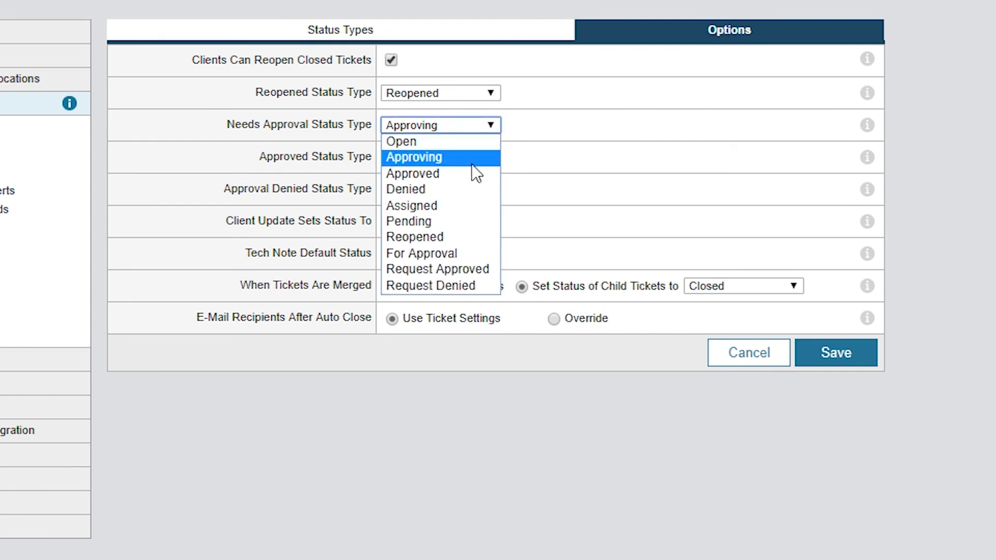
{"action": "left_click", "coordinate": [421, 253]}
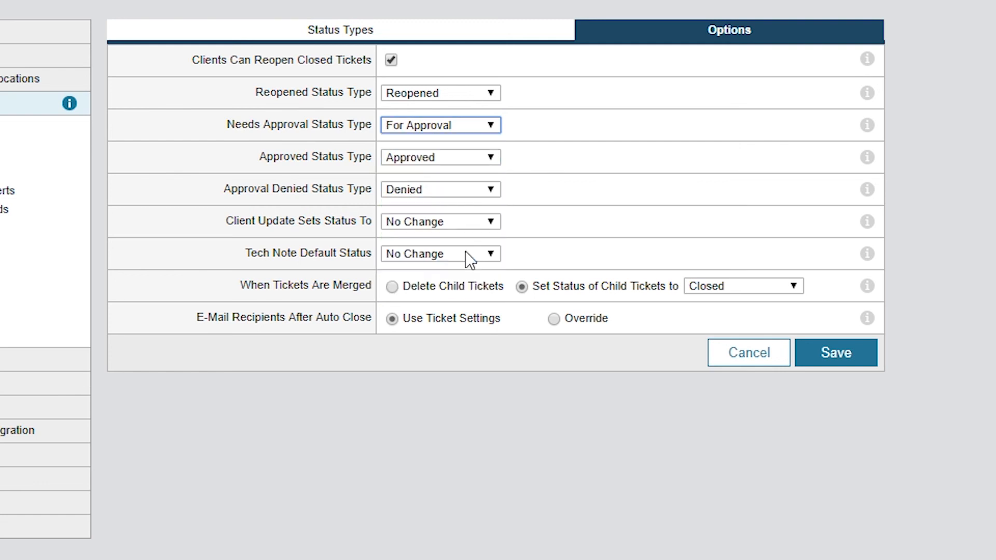
{"action": "left_click", "coordinate": [440, 156]}
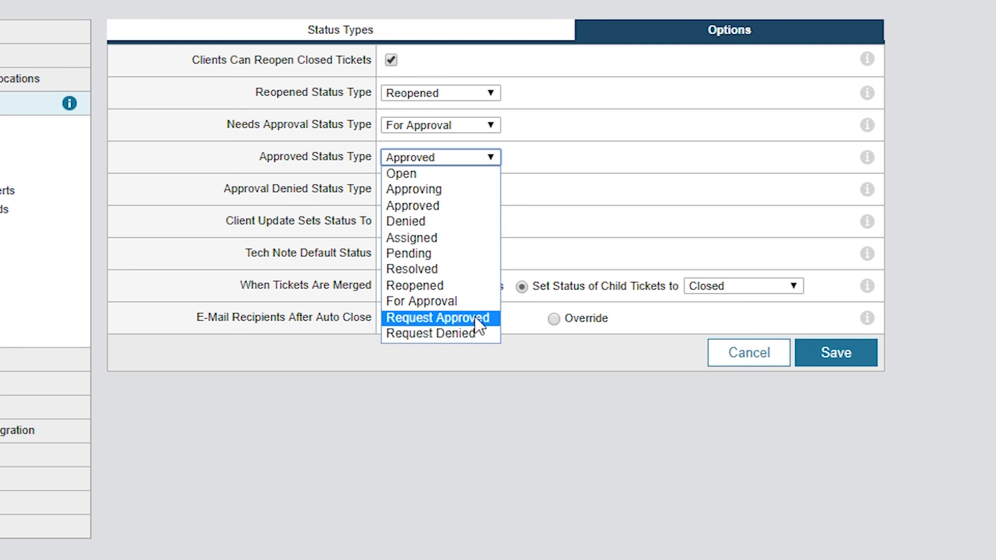
{"action": "left_click", "coordinate": [438, 318]}
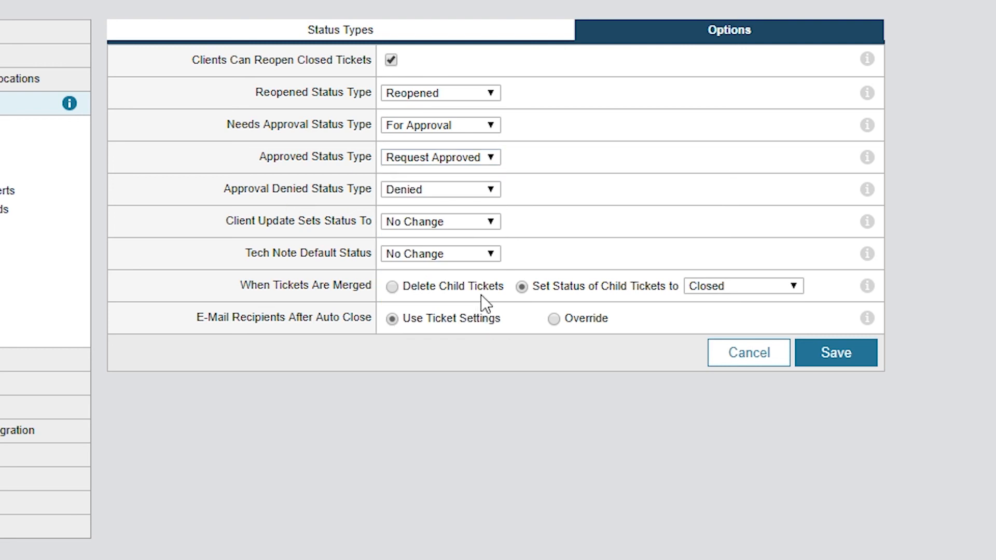
{"action": "left_click", "coordinate": [440, 189]}
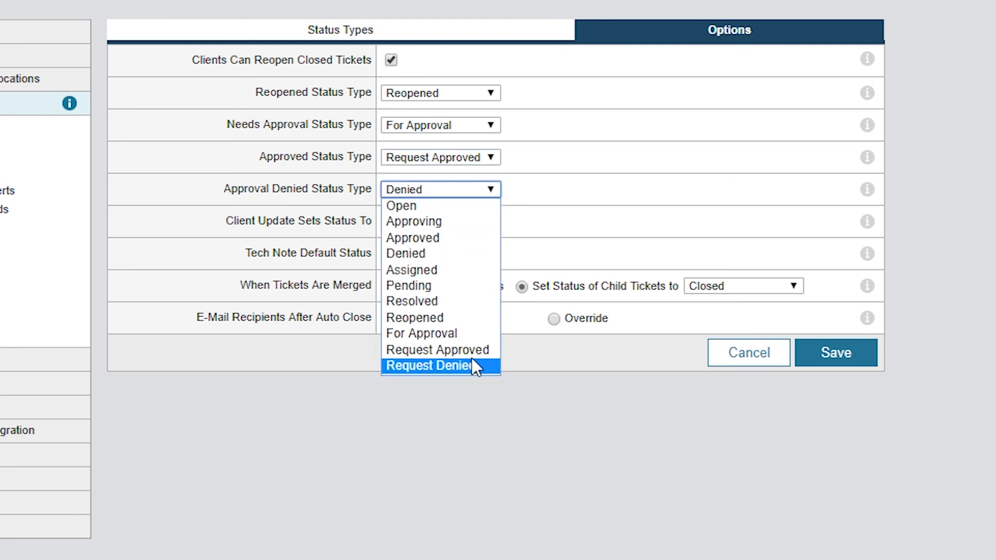
{"action": "left_click", "coordinate": [436, 366]}
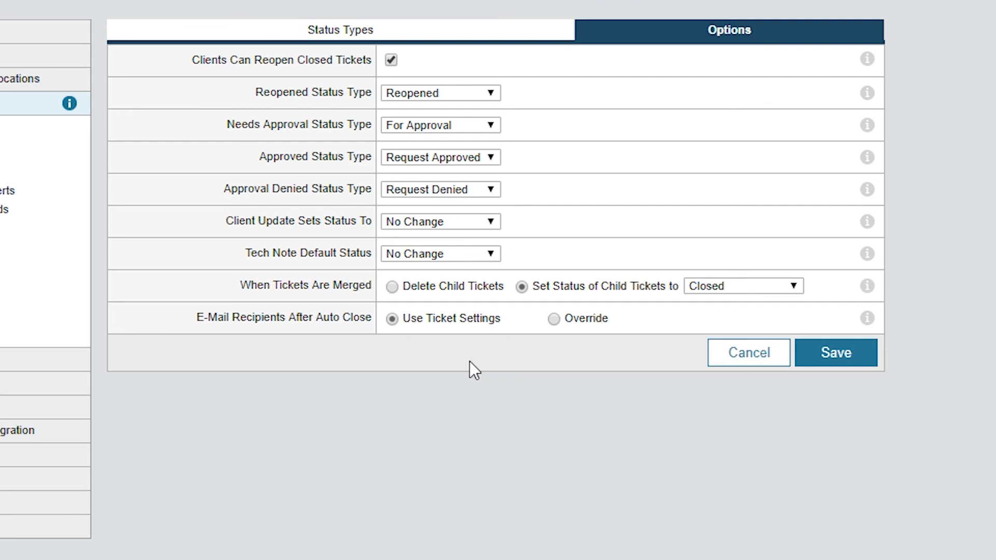